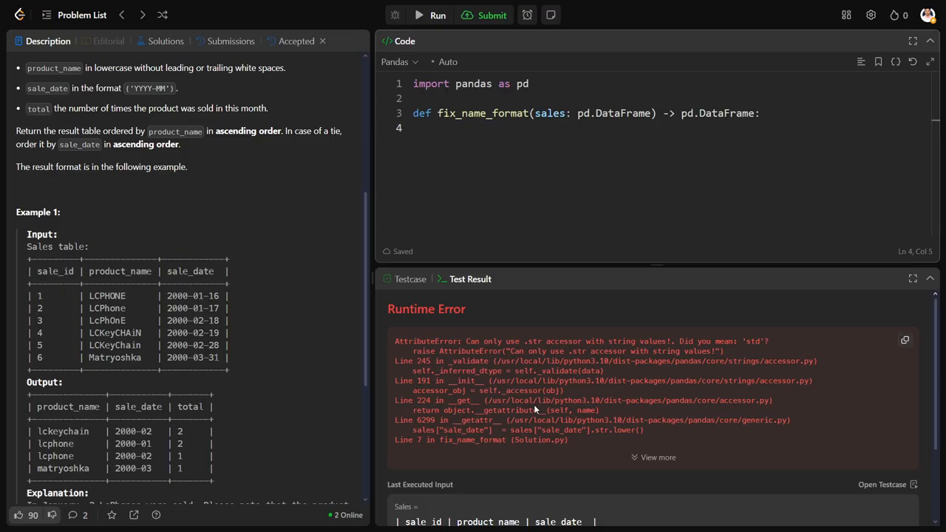
Hide the runtime error results and highlight the first rows of the Example 1 Sales table
left_click(930, 278)
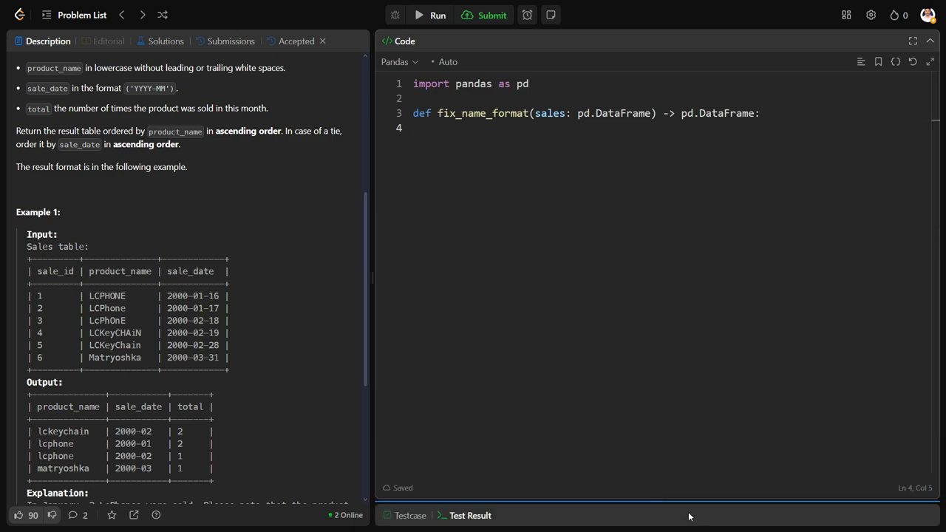
scroll("up", 3)
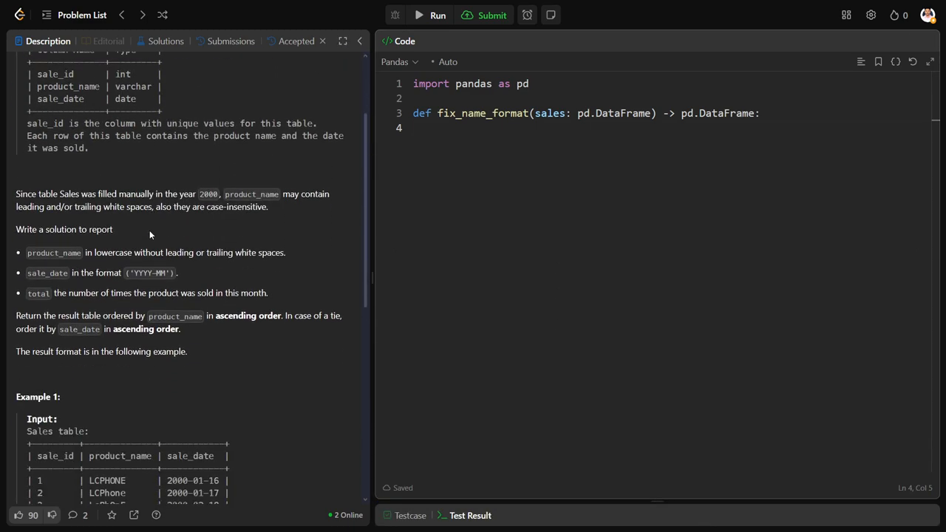
scroll("down", 3)
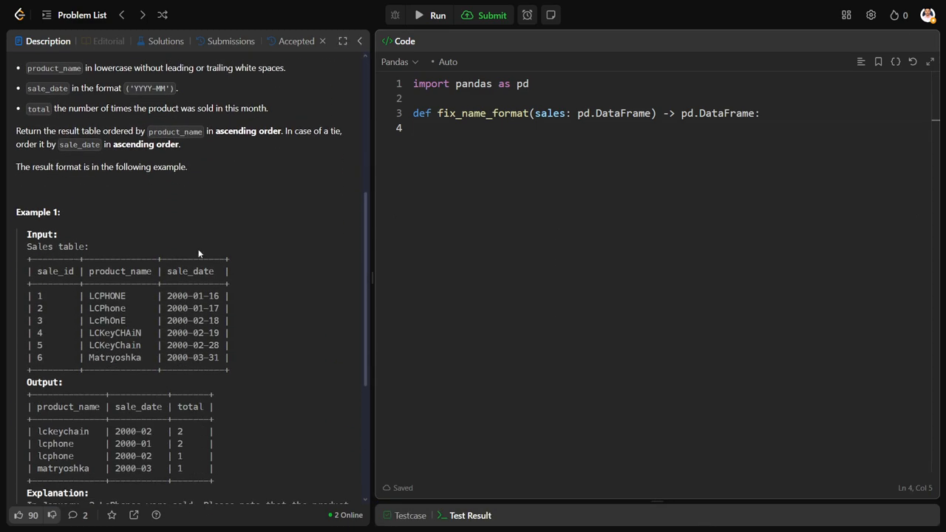
scroll("down", 3)
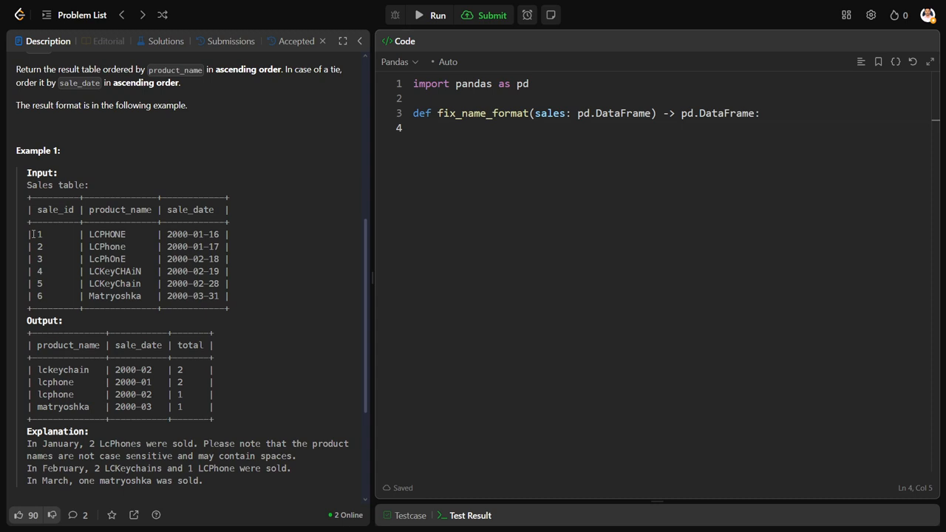
mouse_move(35, 295)
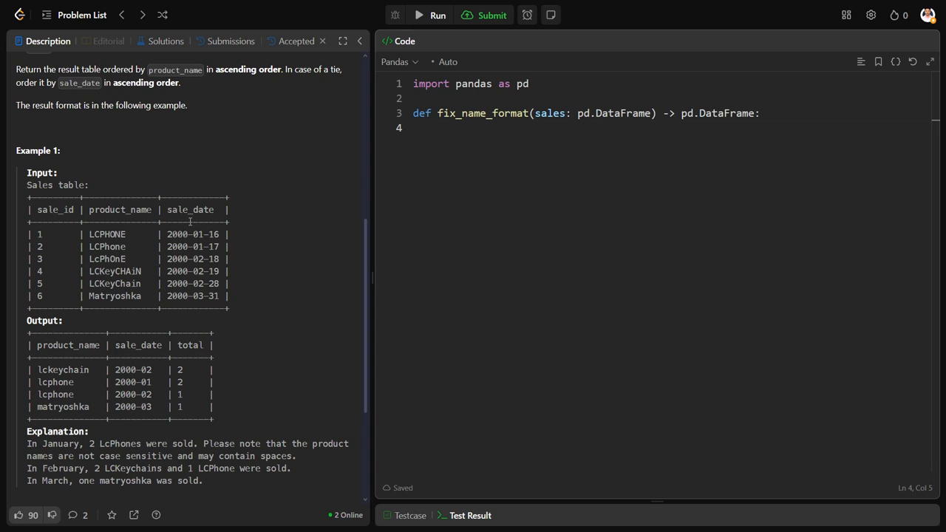
scroll("up", 3)
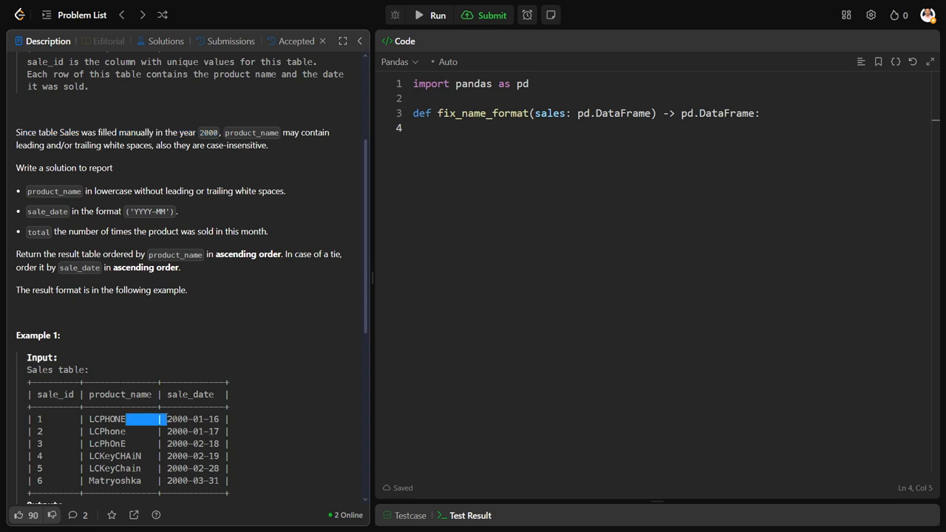
mouse_move(114, 205)
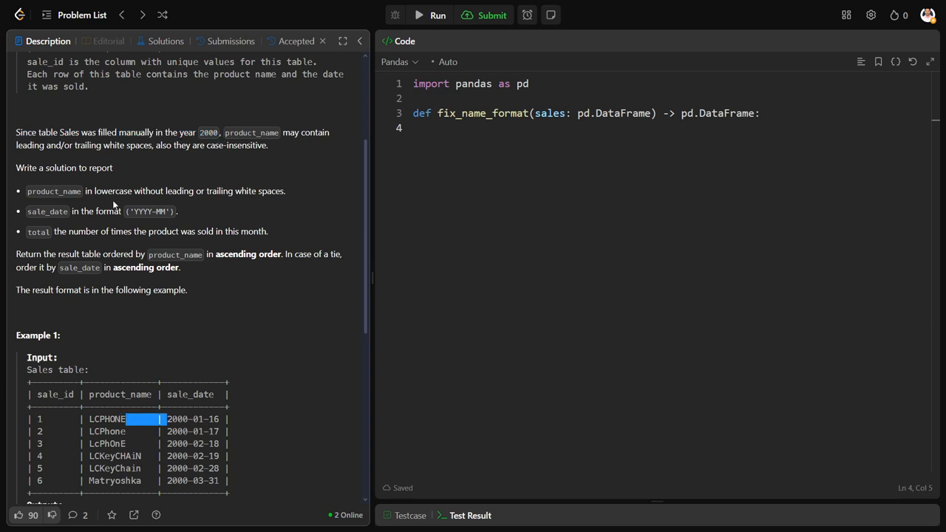
left_click_drag(107, 420, 137, 443)
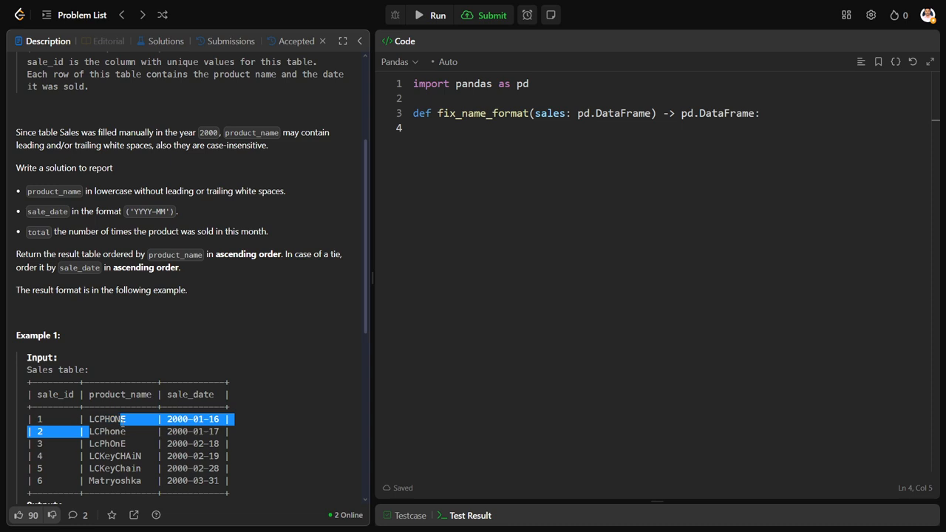
mouse_move(204, 368)
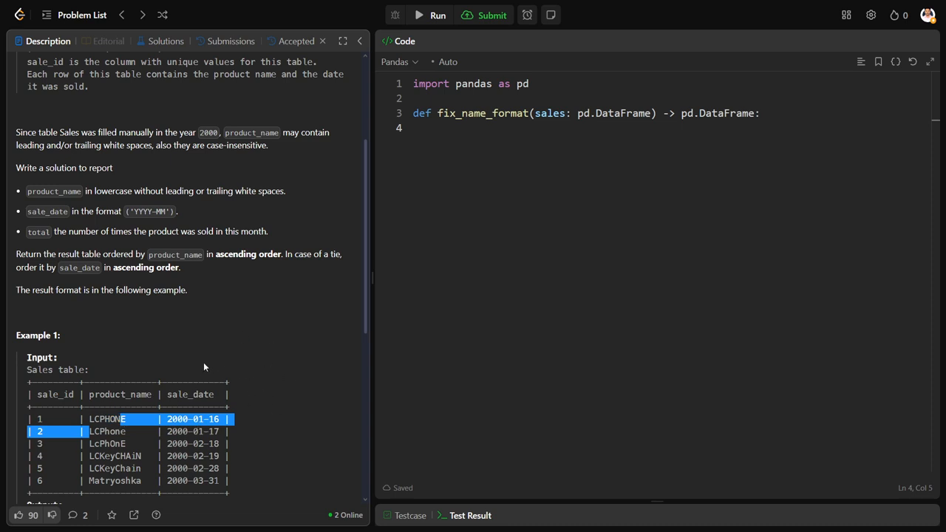
scroll("down", 3)
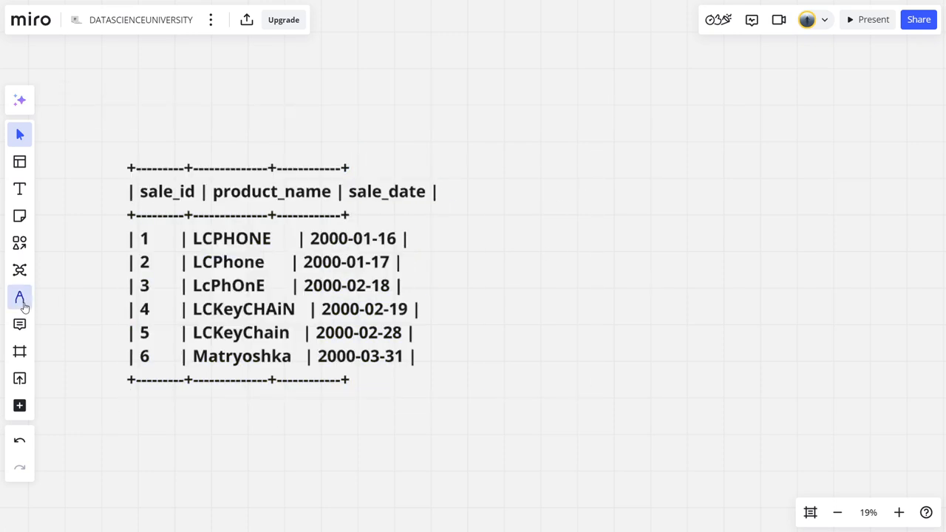
Pick the freehand pen and switch its colour to red
left_click(19, 298)
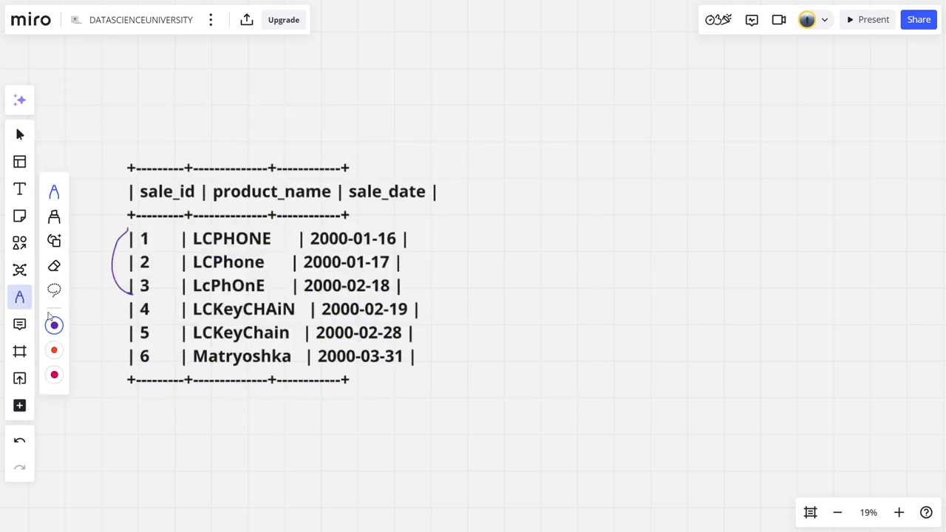
left_click(899, 512)
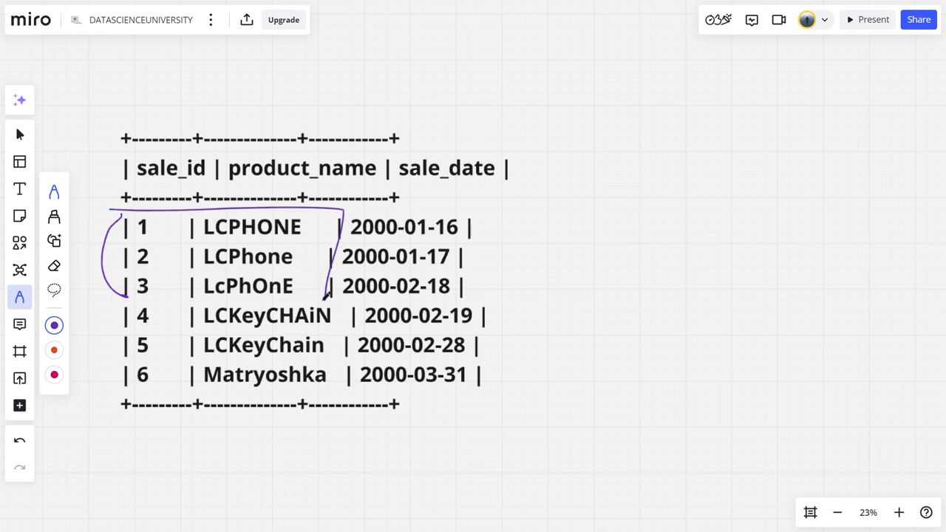
left_click(53, 350)
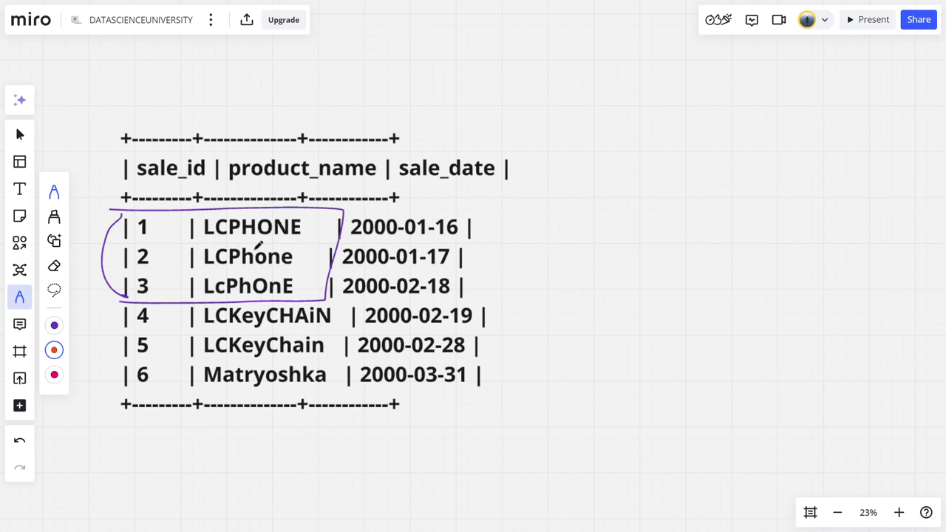
mouse_move(272, 244)
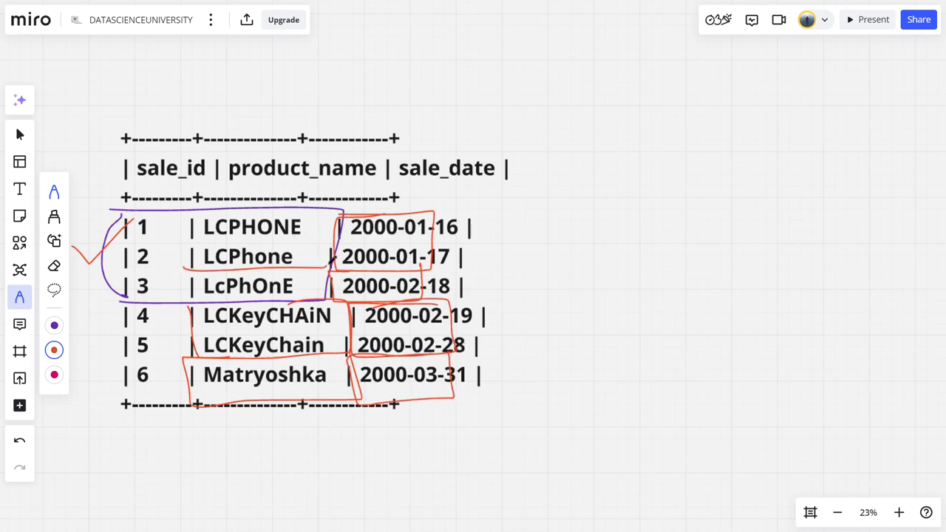
Mark the January LCPhone rows with count 2, LcPhOnE with 1, and the LCKeyChain rows
left_click_drag(488, 244, 522, 235)
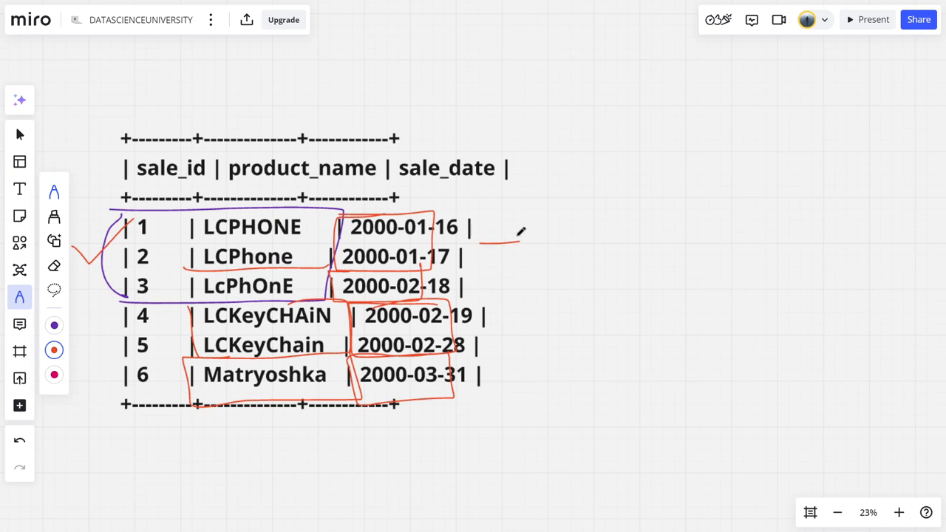
left_click_drag(510, 244, 551, 247)
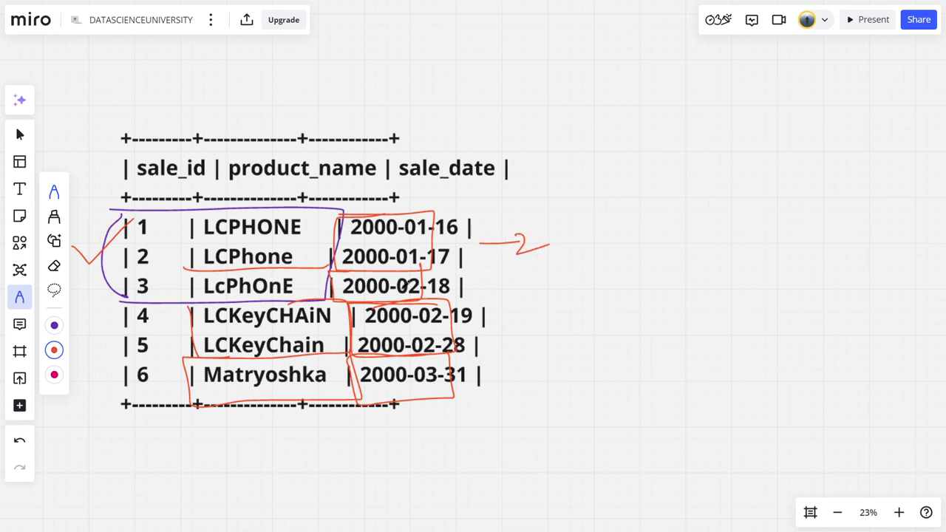
left_click_drag(499, 287, 525, 300)
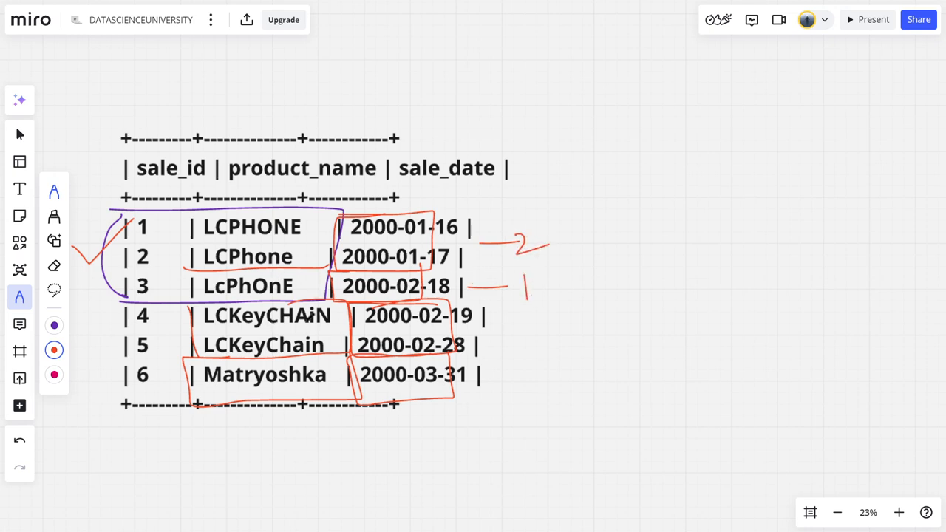
left_click_drag(491, 337, 540, 331)
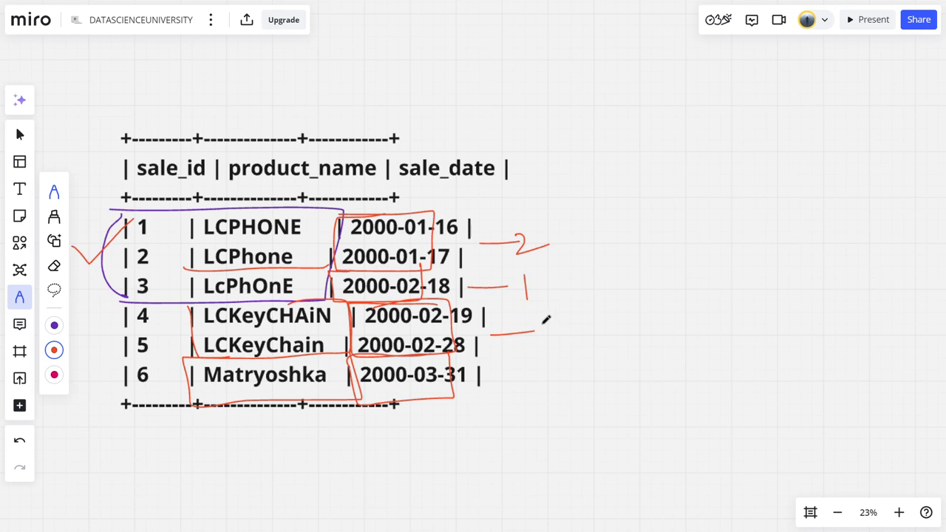
left_click_drag(540, 317, 573, 341)
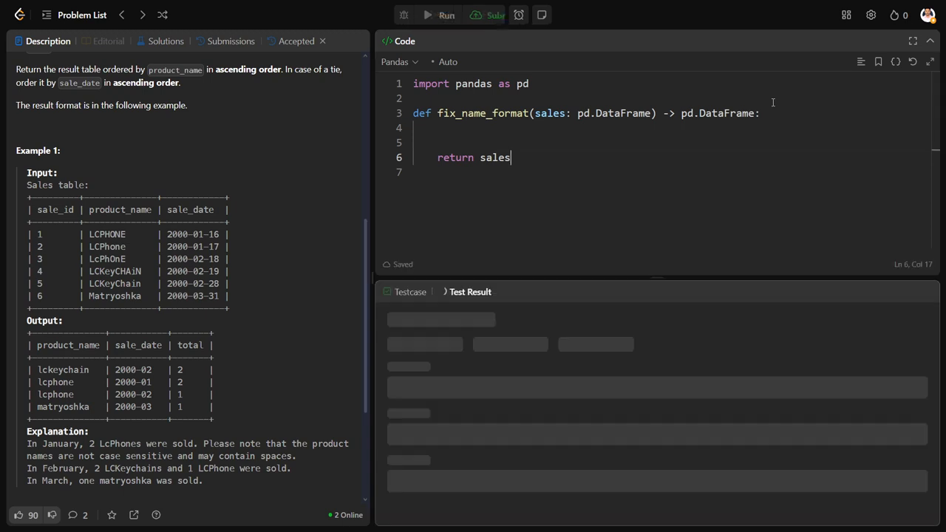
Start a new line inside the function body above the return
left_click(446, 14)
type("sale")
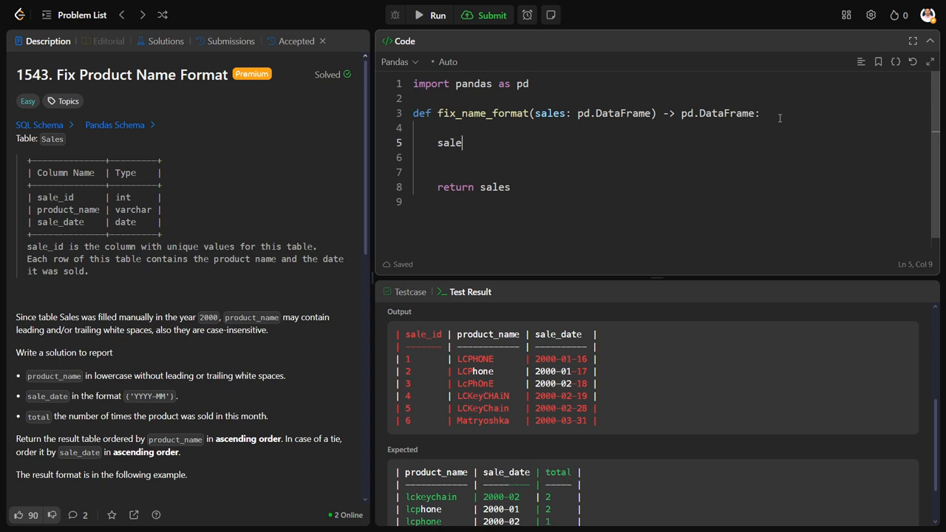
Lowercase product_name with sales["product_name"].str.lower() and run it on the example case
type("s[\"\"]")
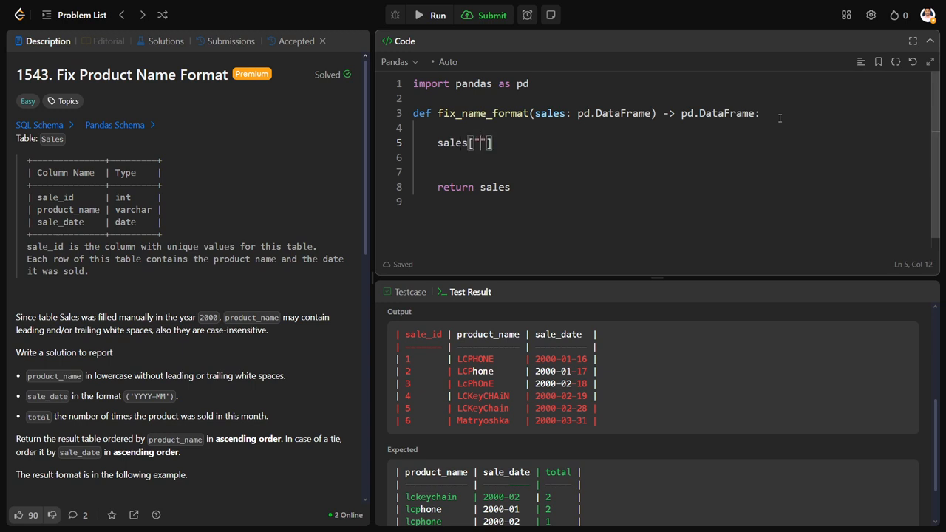
scroll("down", 3)
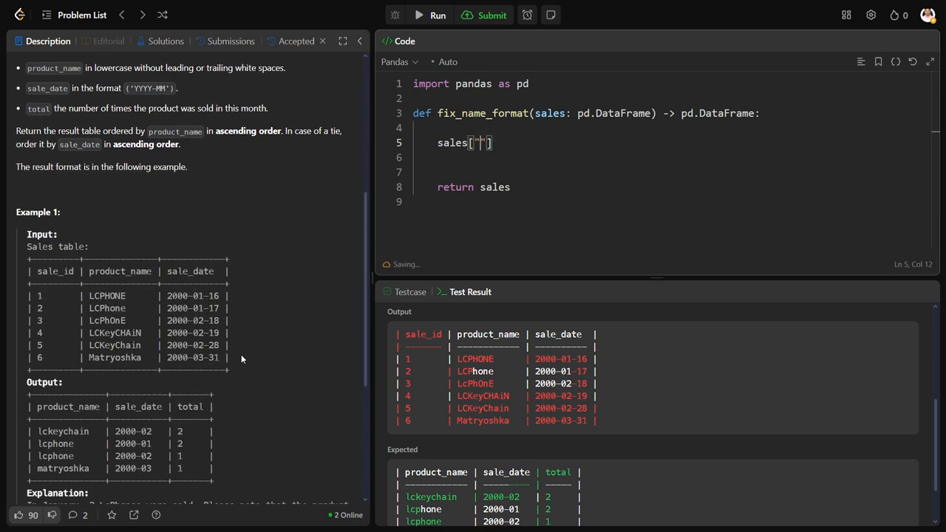
type("product")
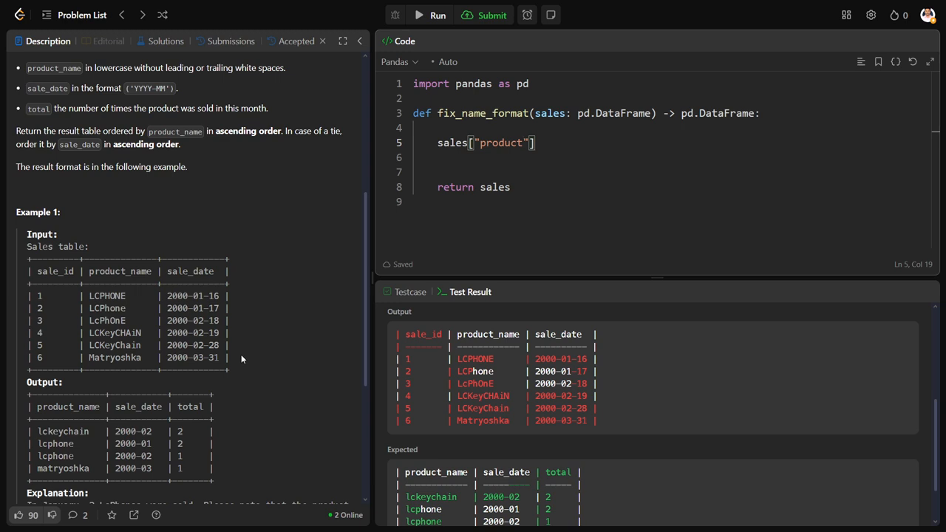
type("_name")
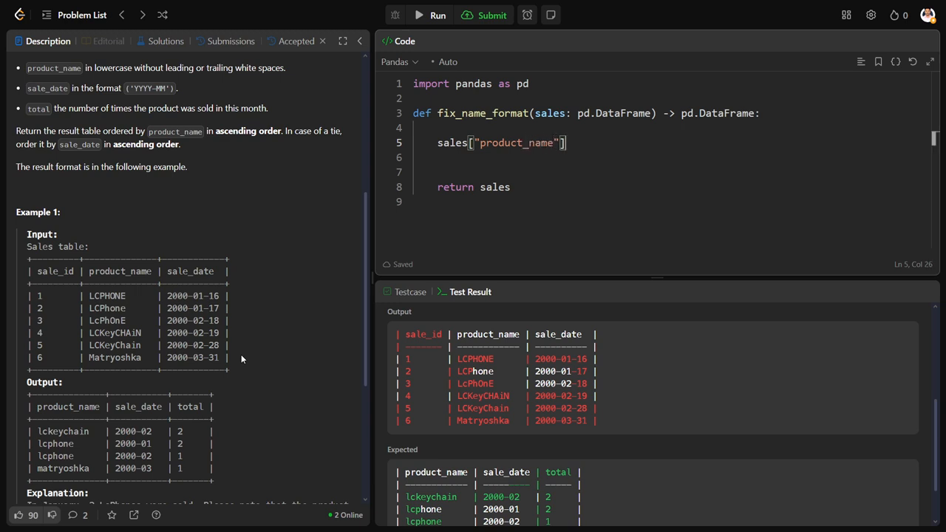
type("= sale")
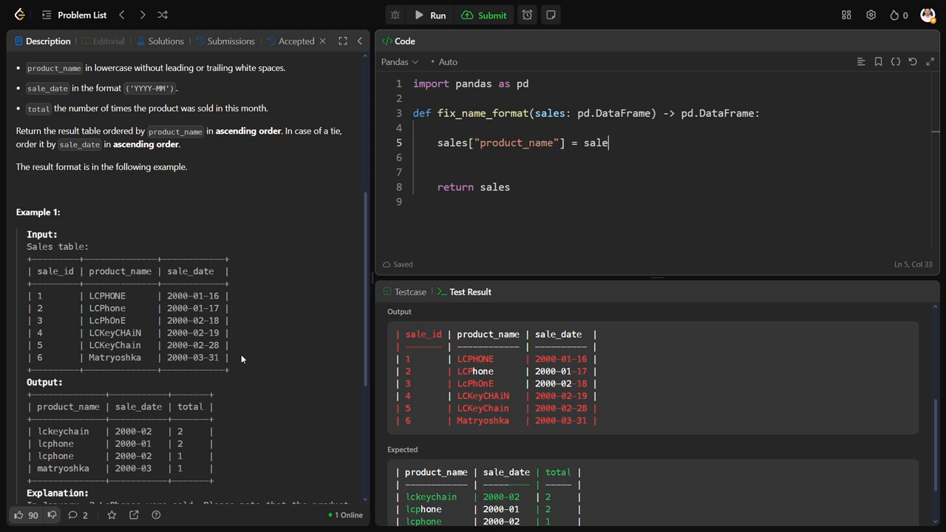
type("s[\"\"]")
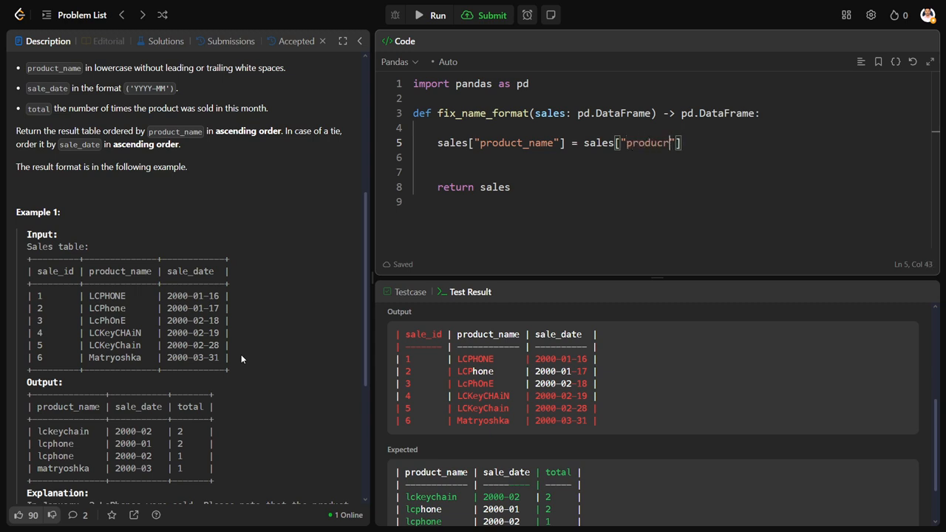
type("t_name")
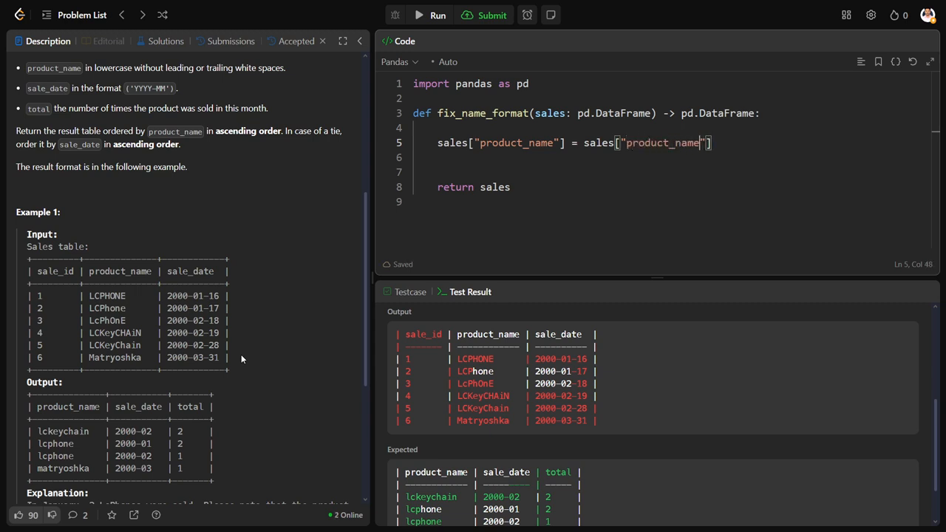
type("].")
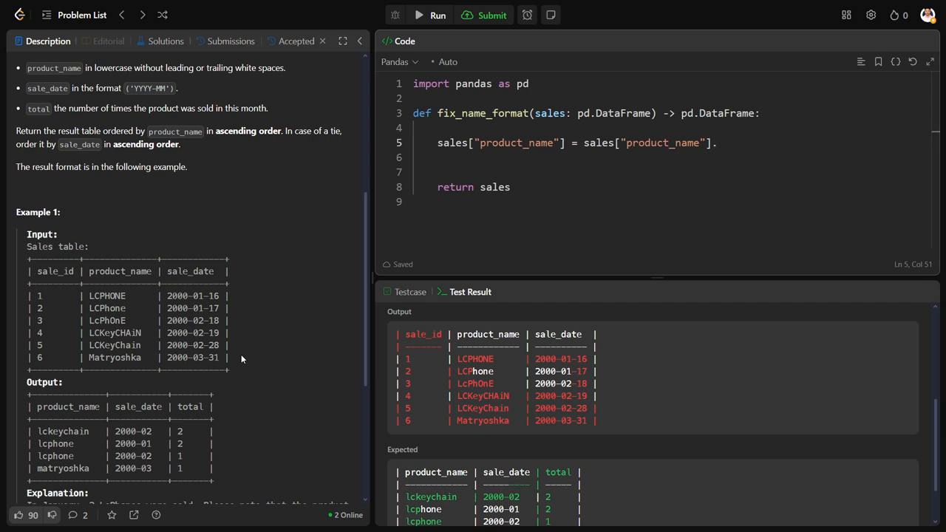
type("str")
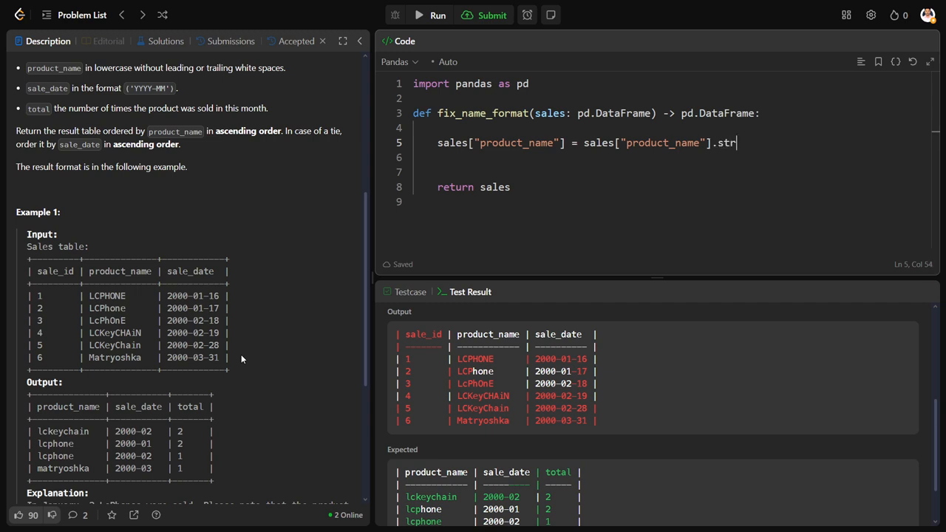
type(".lower")
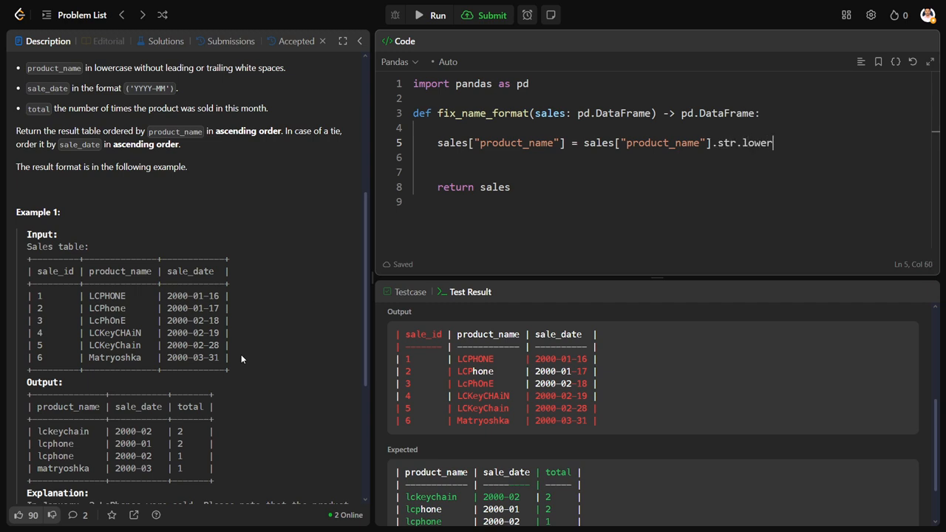
left_click(492, 14)
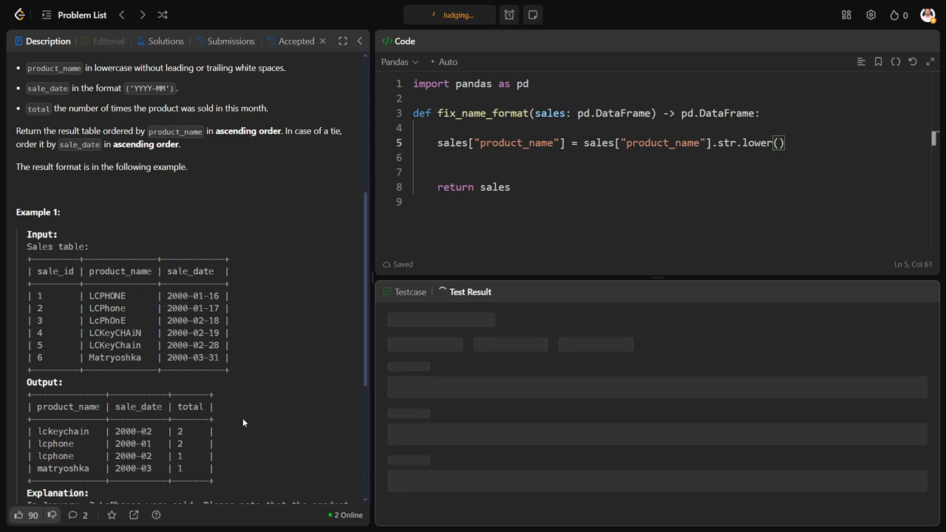
left_click(438, 15)
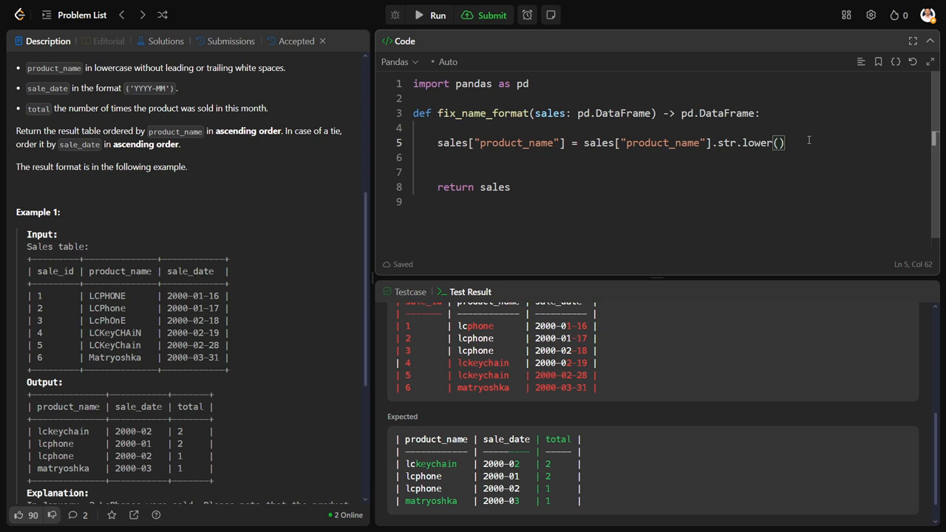
Slice sale_date to its first seven characters with .str[:7] and run, hitting a runtime error
type("sa")
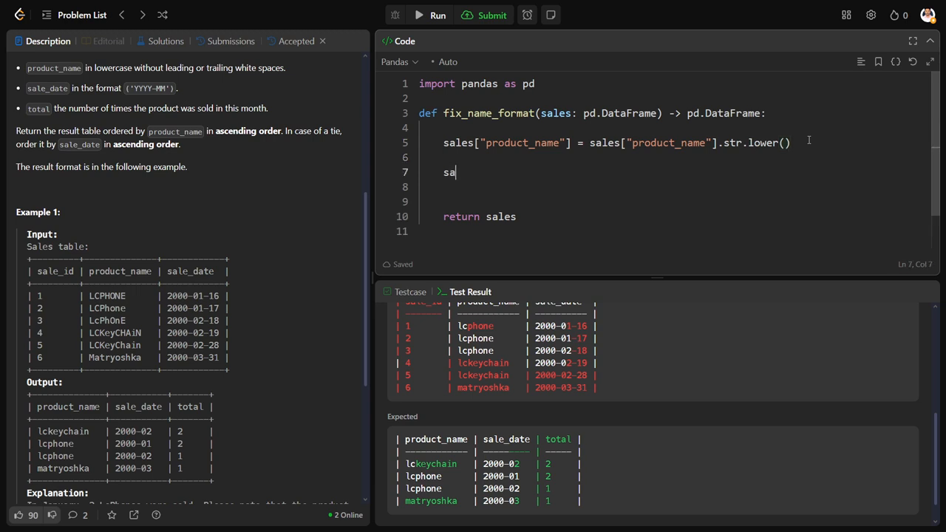
type("les[\"sale_date")
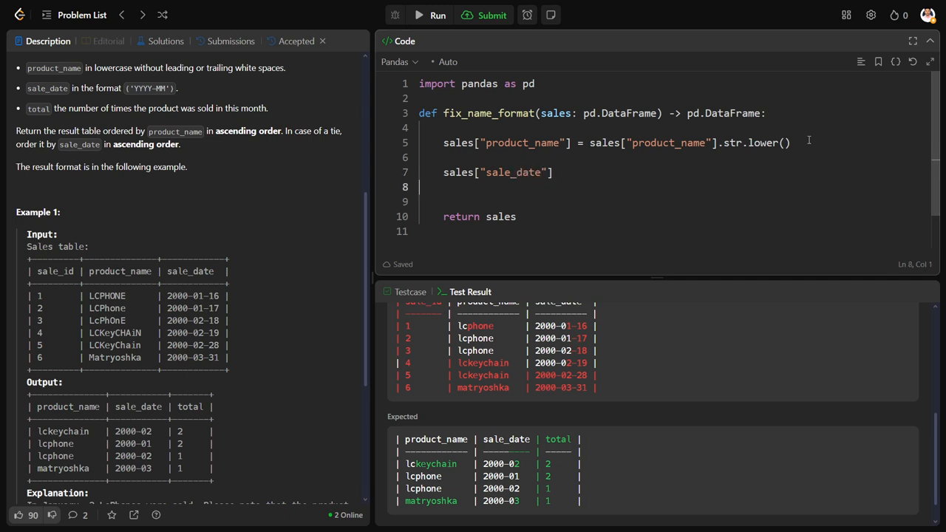
type("= sal")
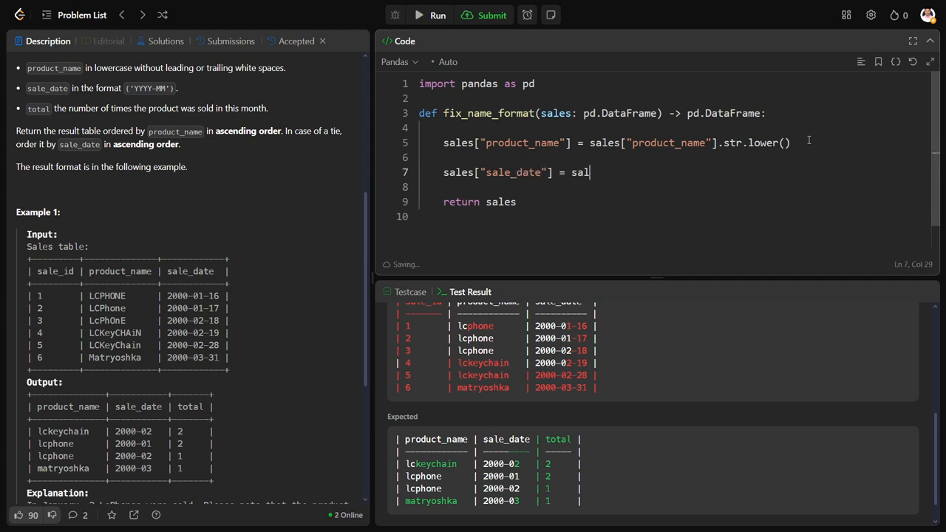
type("es[\"sale\"]")
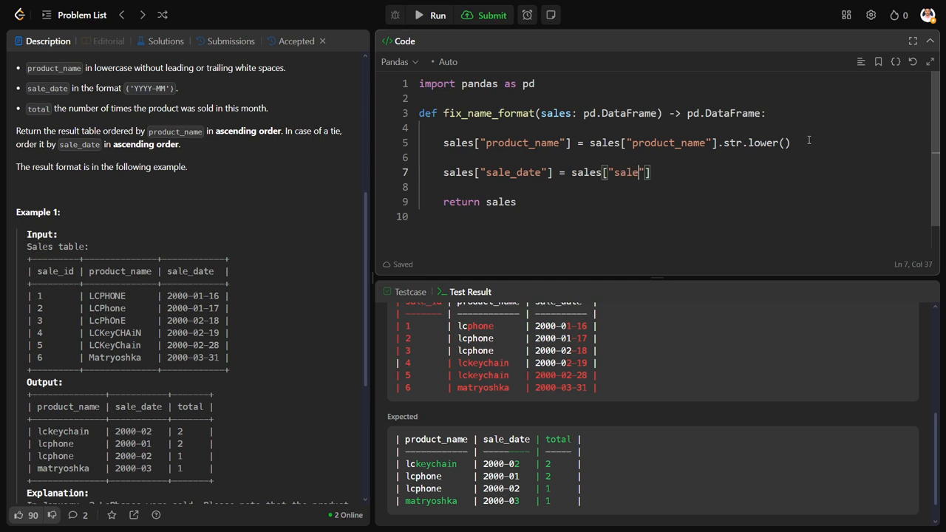
type("_date")
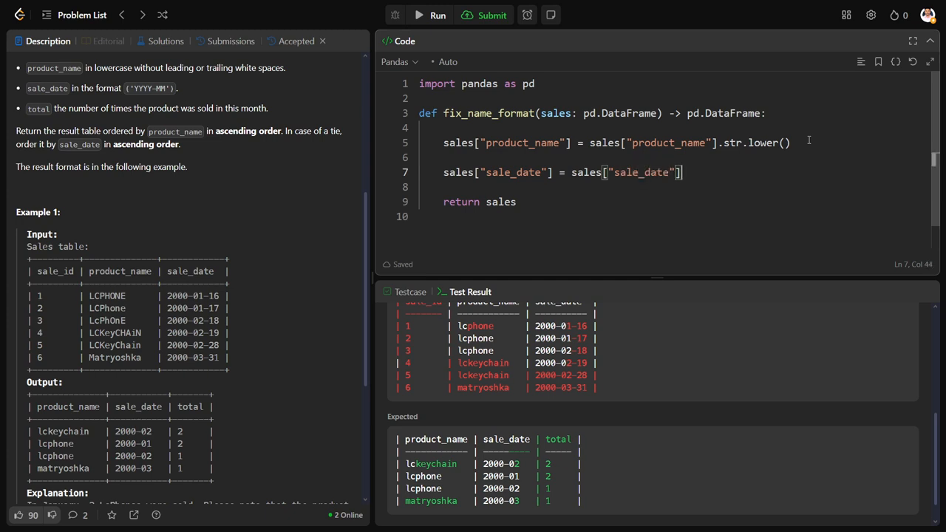
type(".s")
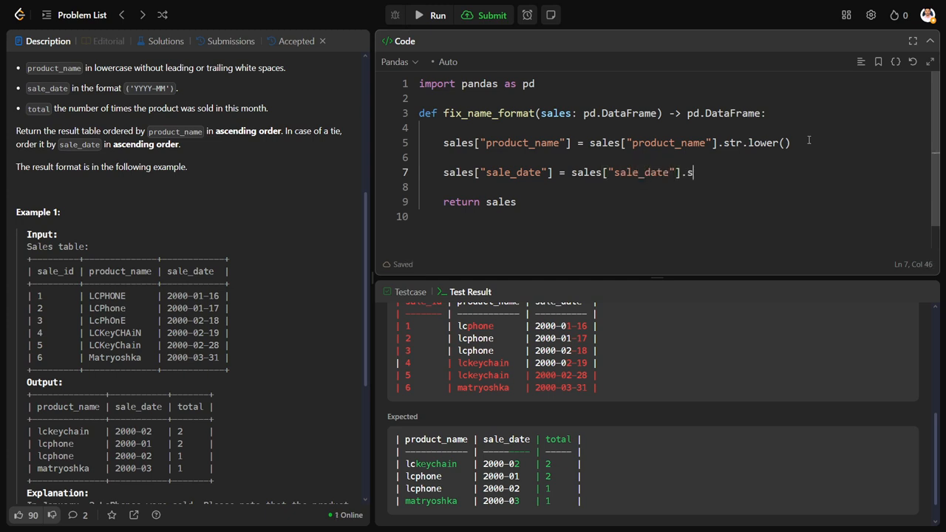
type("tr[:7")
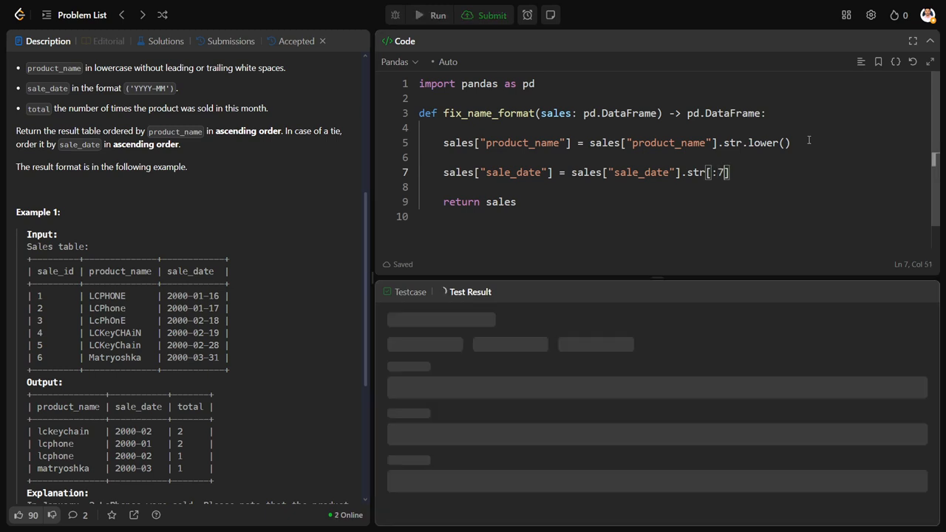
left_click(438, 14)
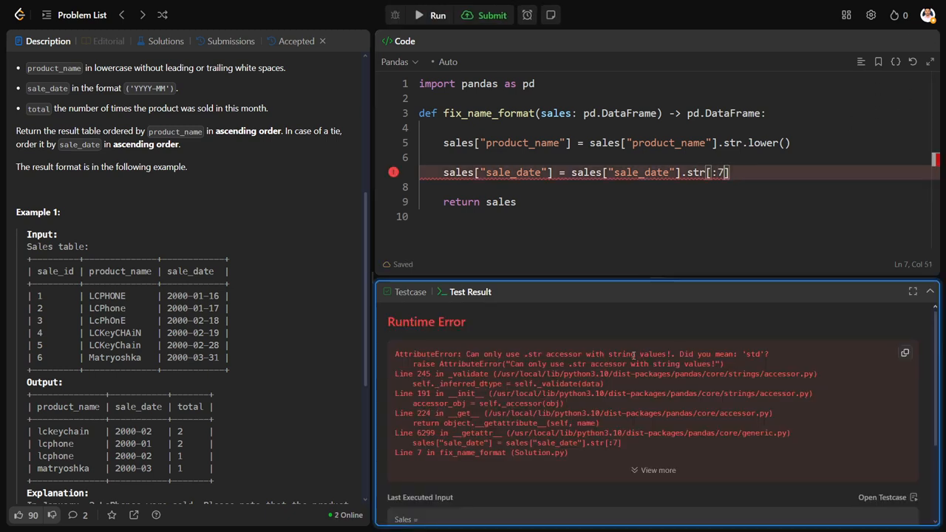
Insert .astype(str) before the .str[:7] slice on sale_date and rerun to get year-month dates
scroll("up", 3)
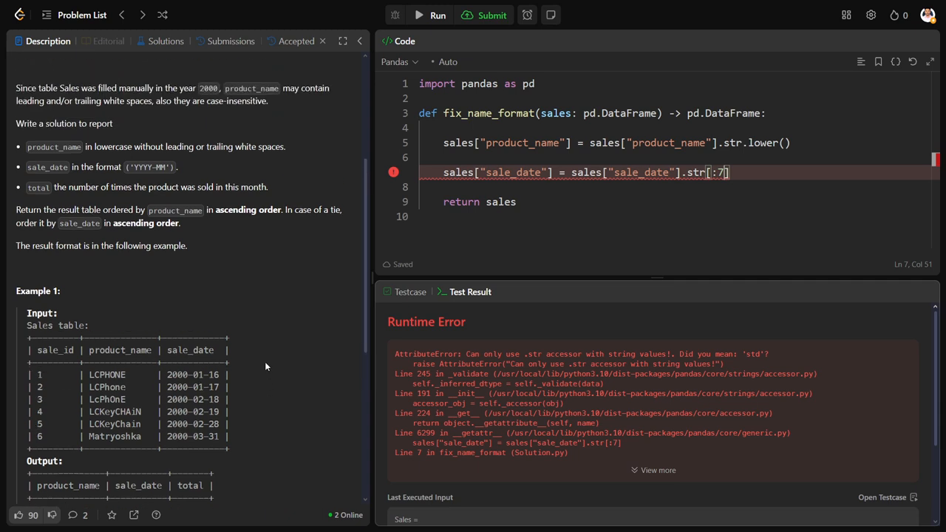
scroll("up", 3)
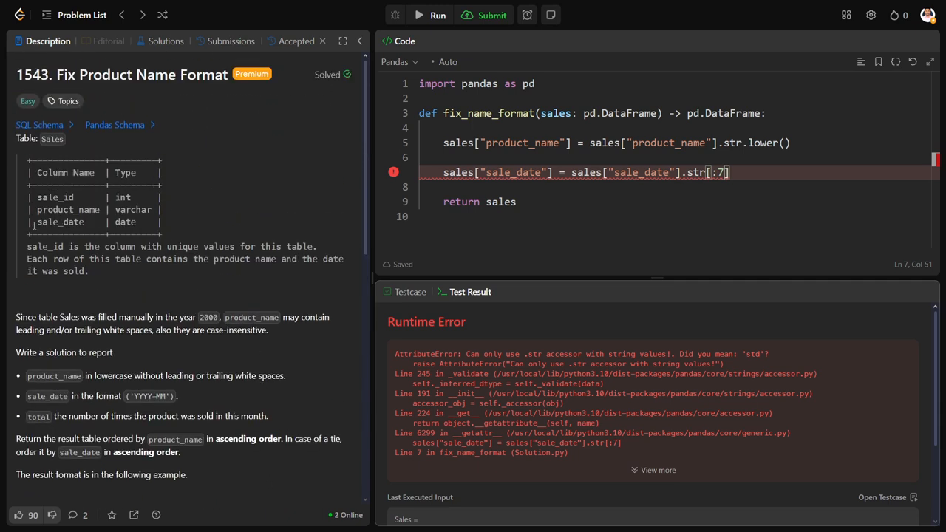
double_click(89, 222)
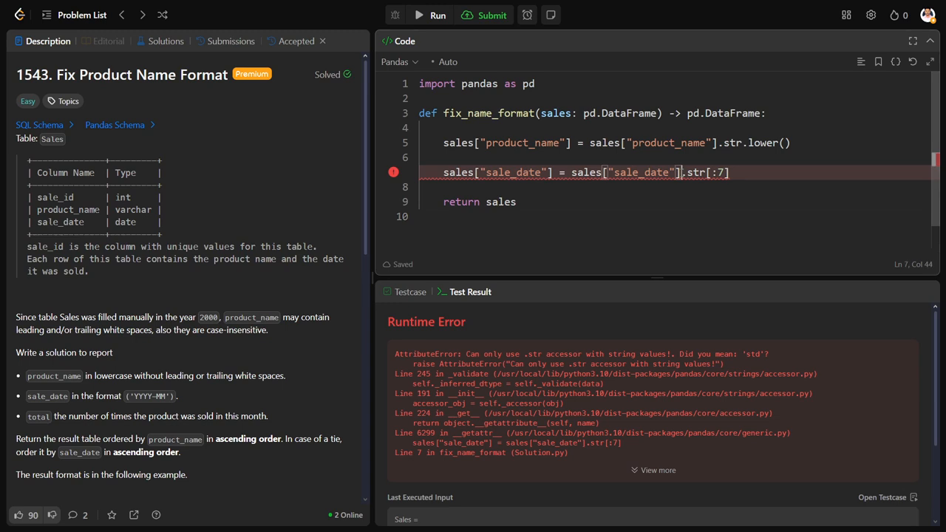
type("astype")
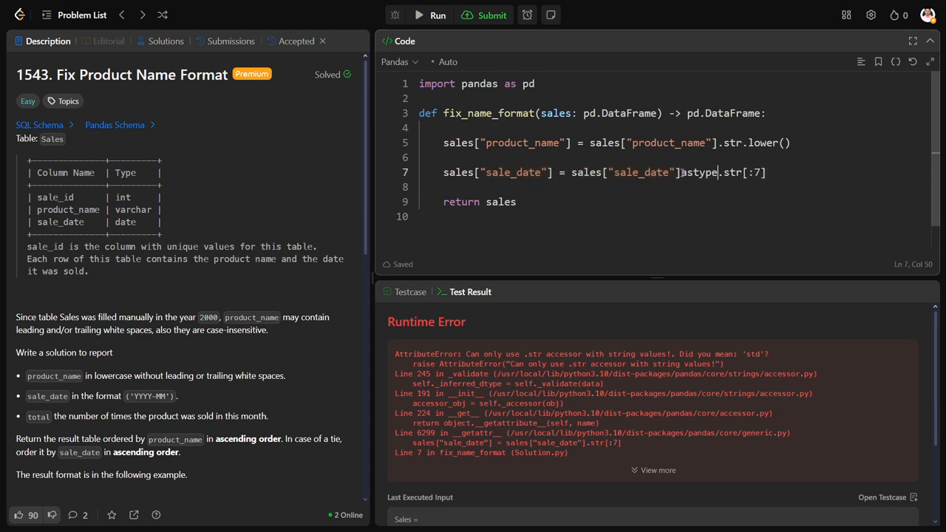
type("(str)")
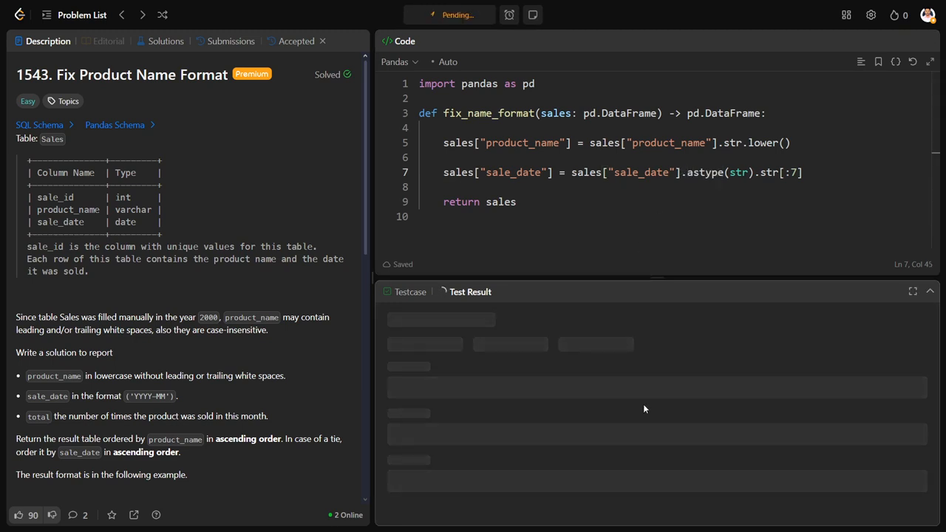
left_click(438, 15)
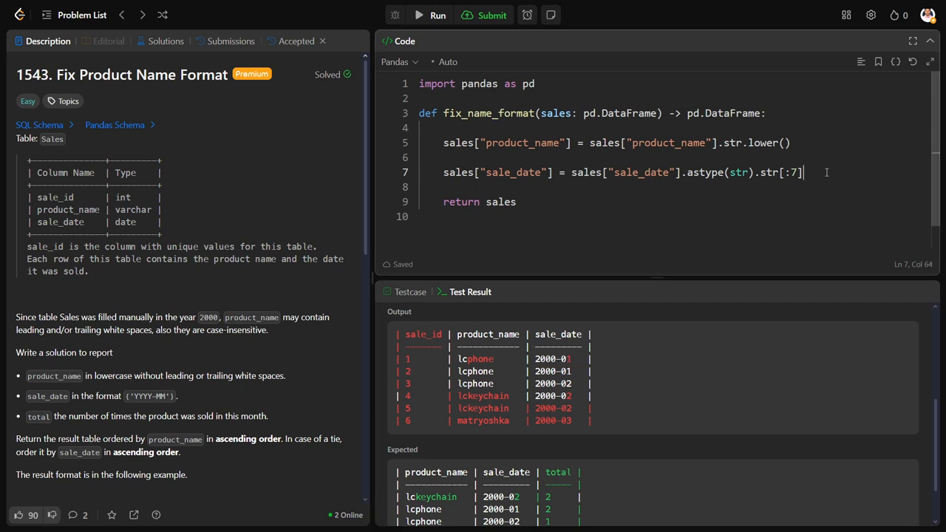
Group sales by product_name and sale_date with .size() and run to see the counts
type("sales = sales")
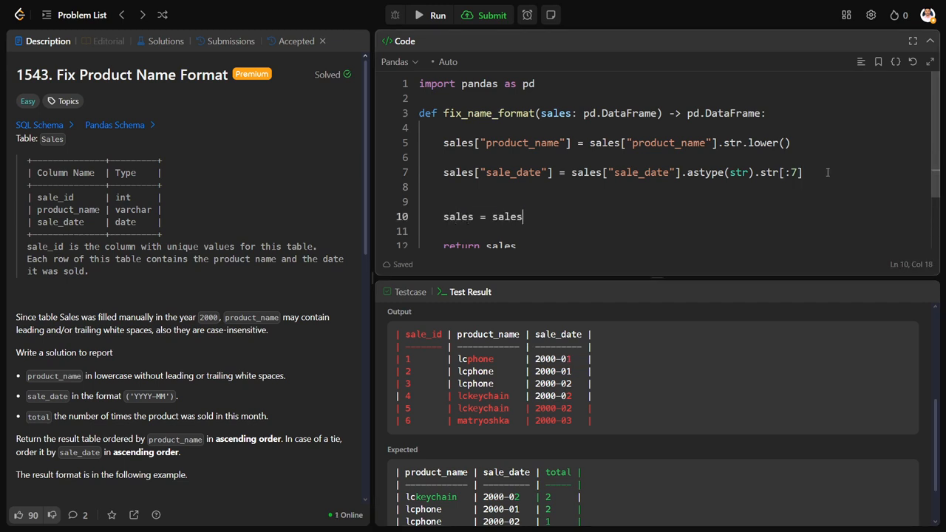
type(".groupby([\"")
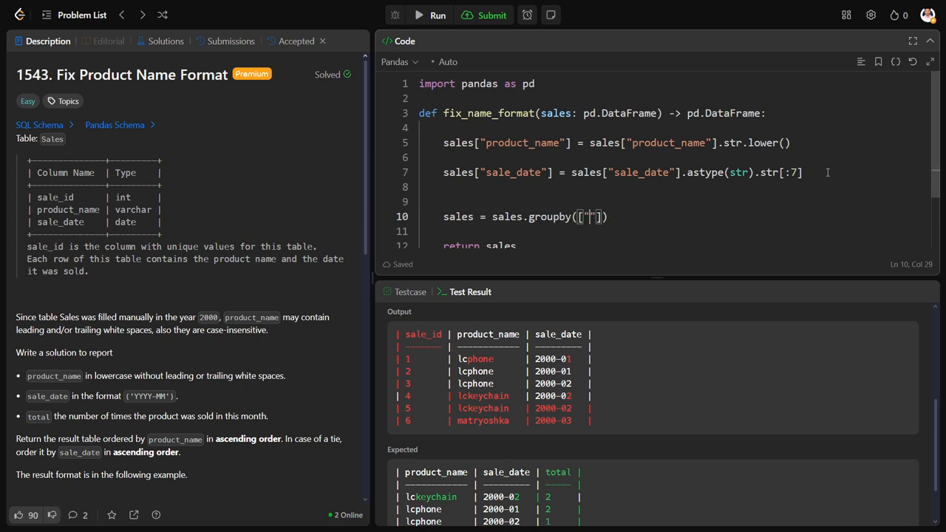
type("product_name")
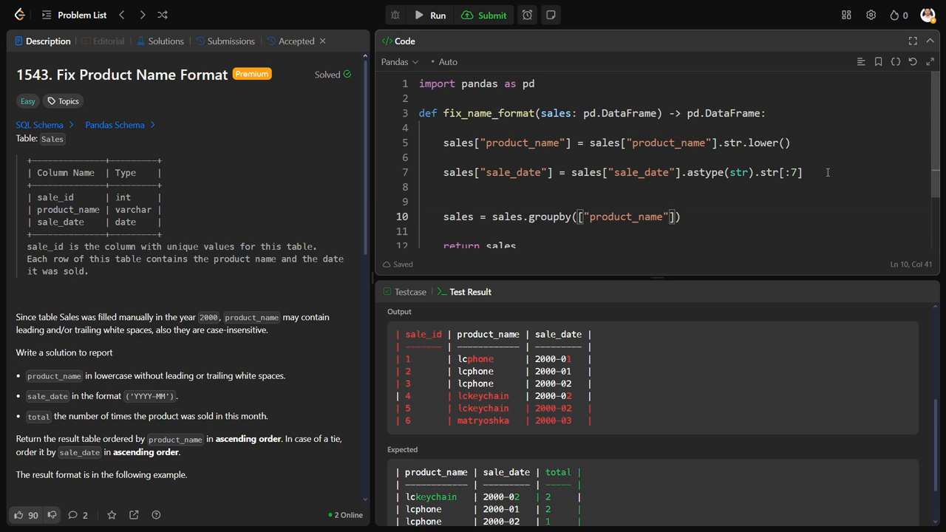
type(",\"sale\"")
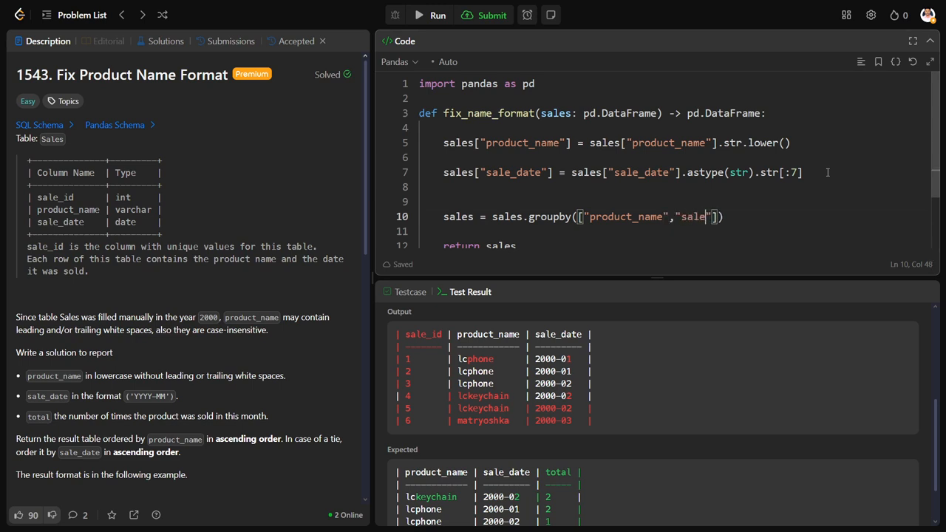
type("_dat")
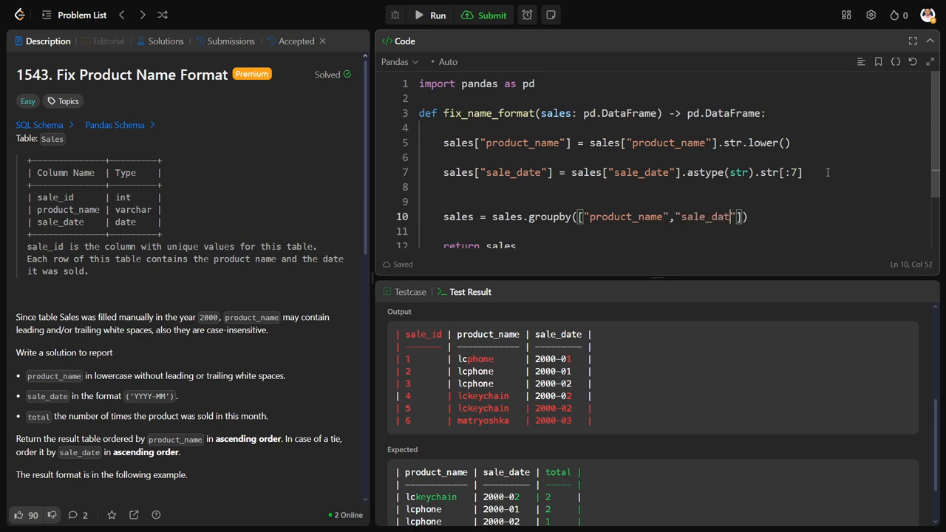
type("e")
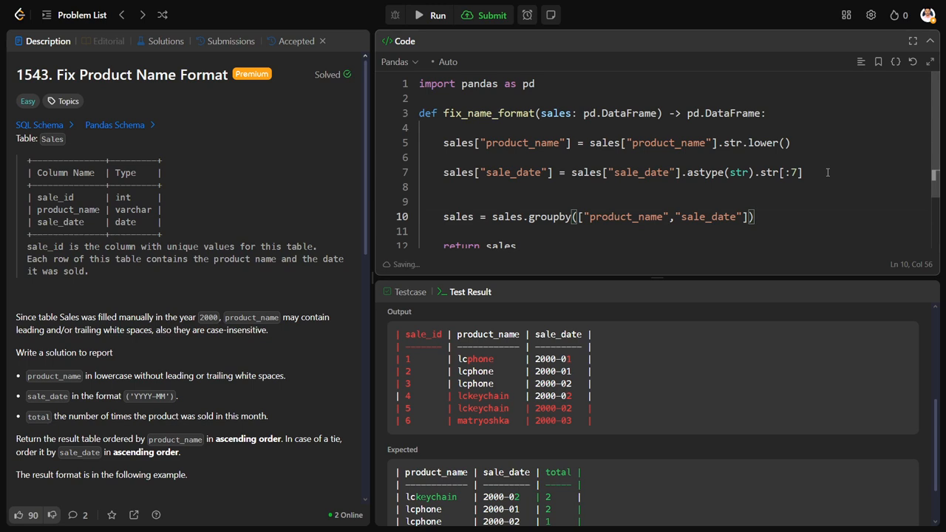
type(".size()")
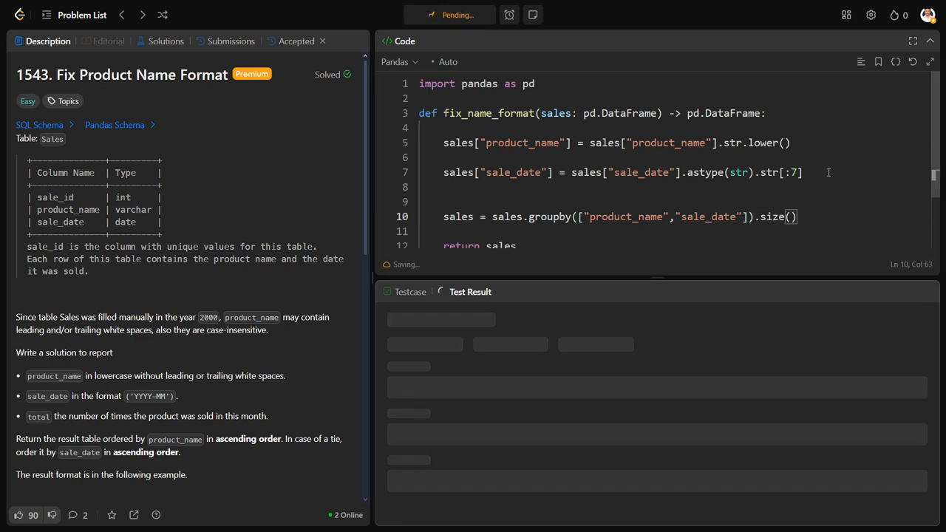
left_click(439, 15)
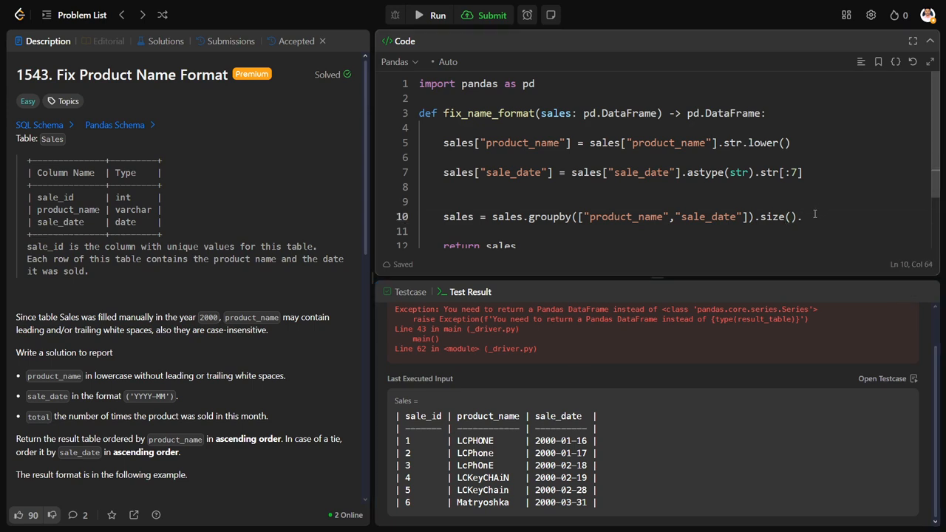
Append .reset_index() so the grouped counts return as a DataFrame, and rerun
type(".reset")
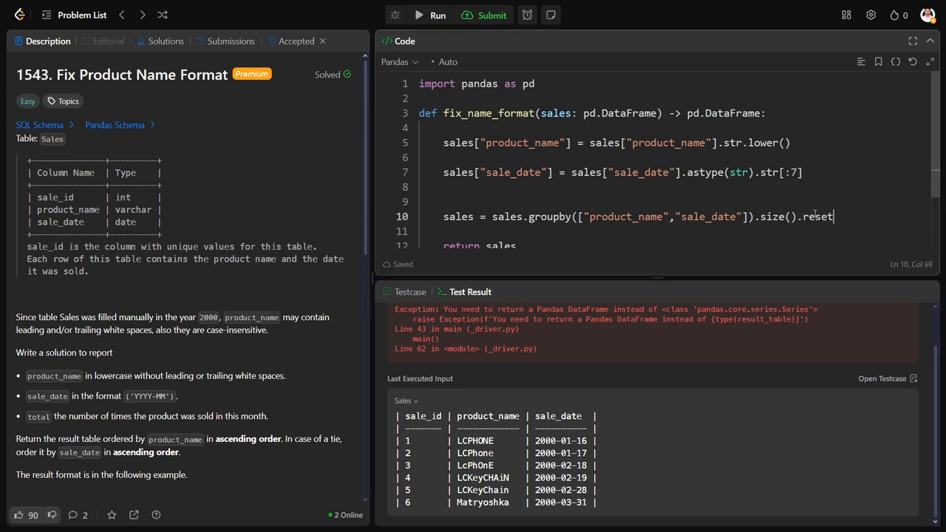
type("_index(")
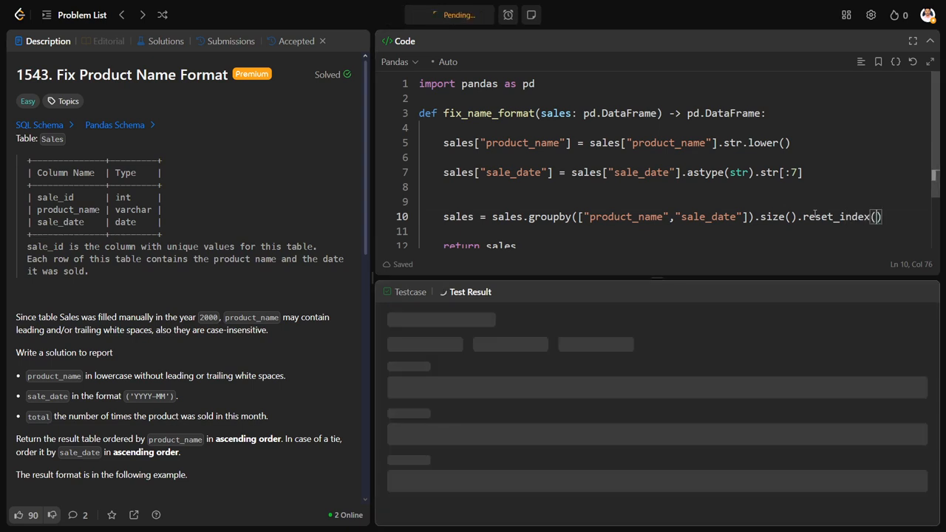
left_click(438, 15)
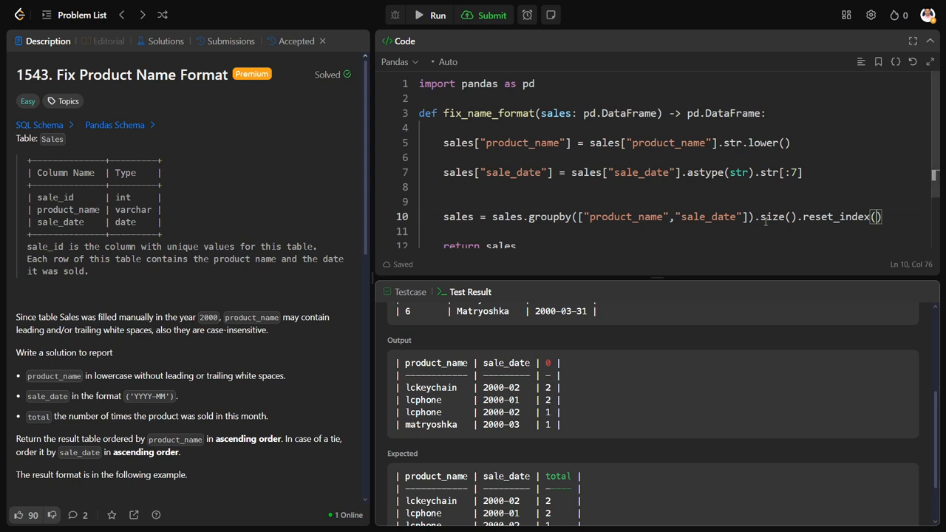
mouse_move(852, 249)
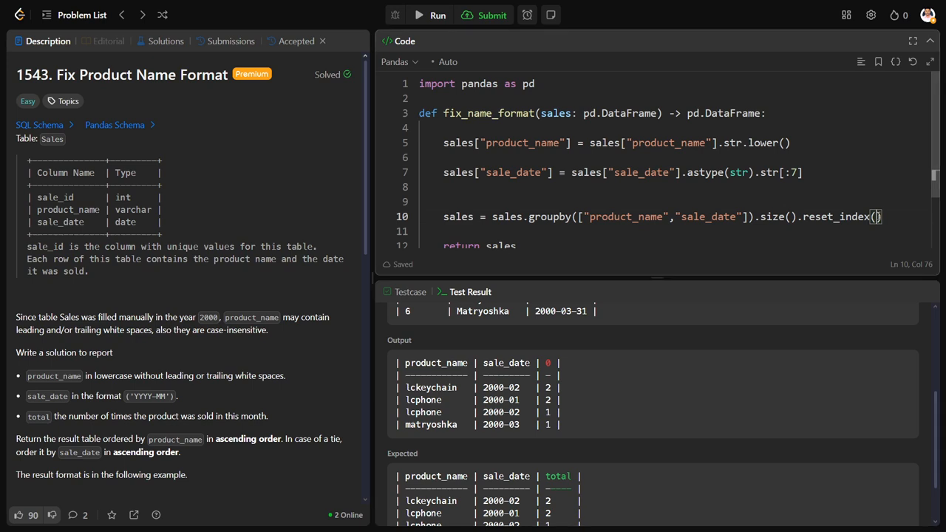
Name the count column with reset_index(name="total")
type("name=\"\"")
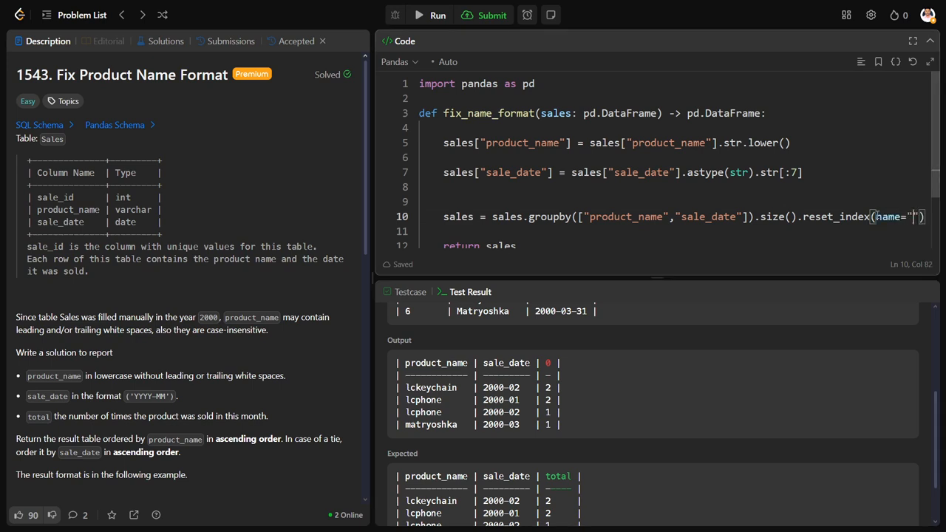
type("total")
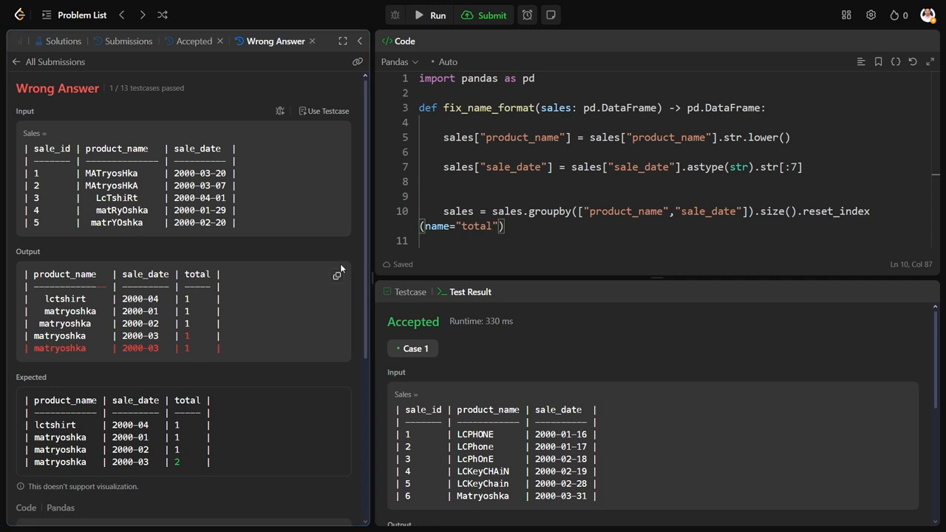
mouse_move(288, 237)
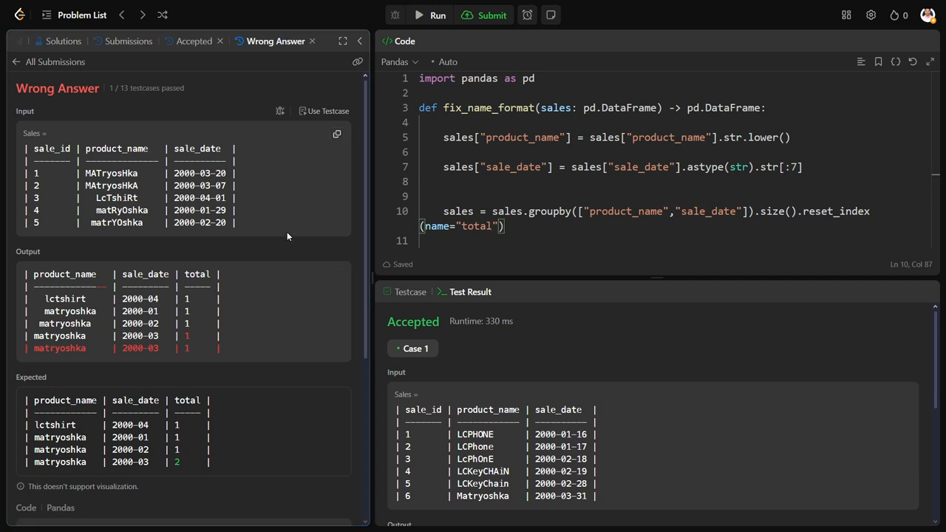
Review the Wrong Answer output and append .str.strip() after .str.lower() on product_name
scroll("down", 3)
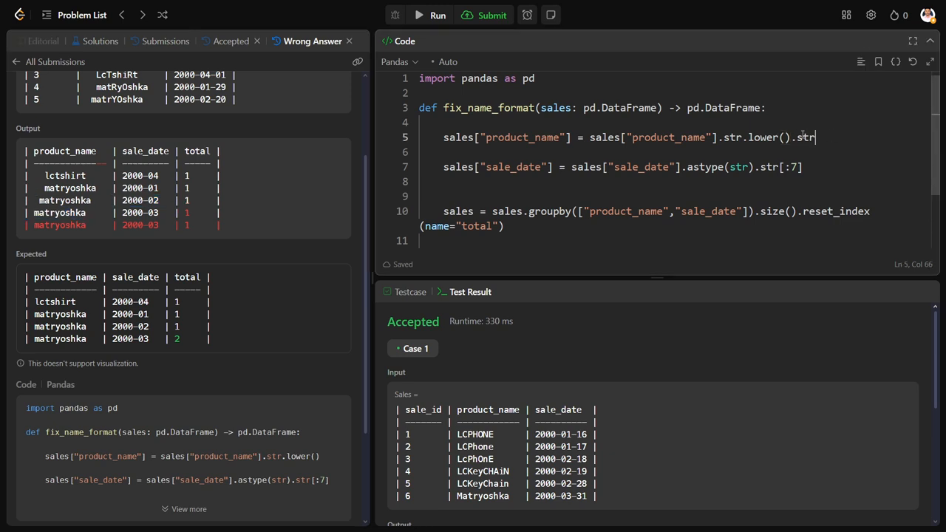
type(".str")
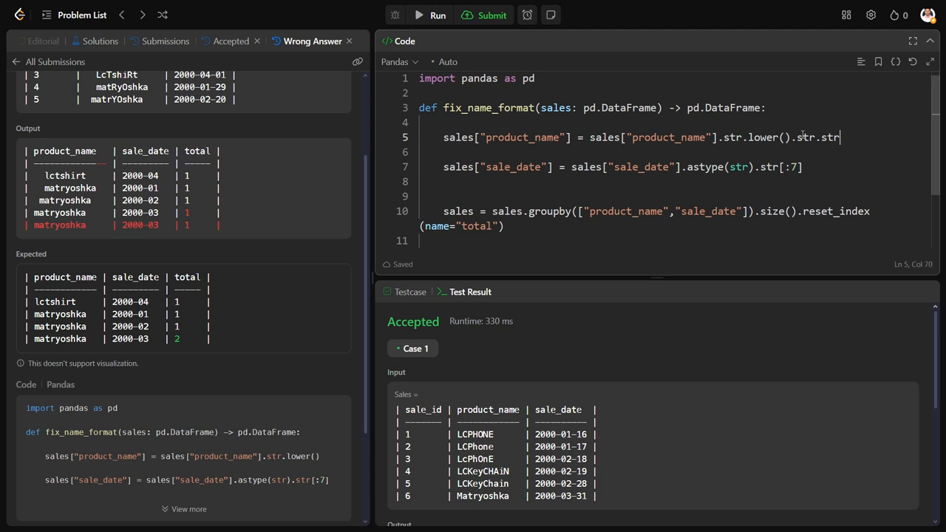
type("ip()")
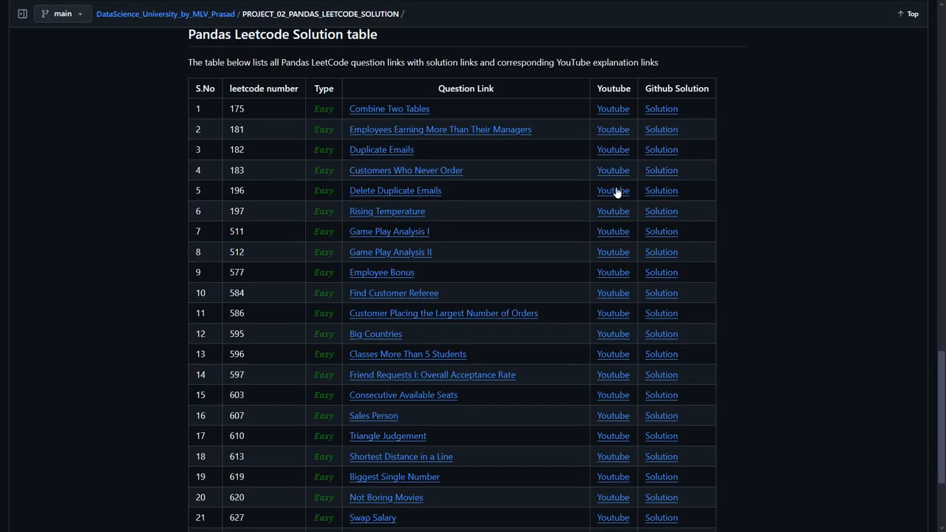
mouse_move(587, 182)
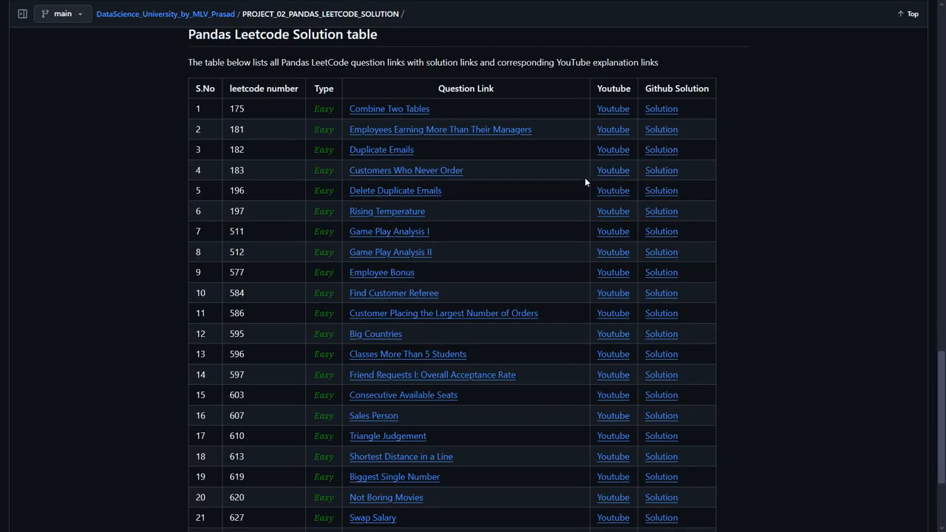
scroll("up", 3)
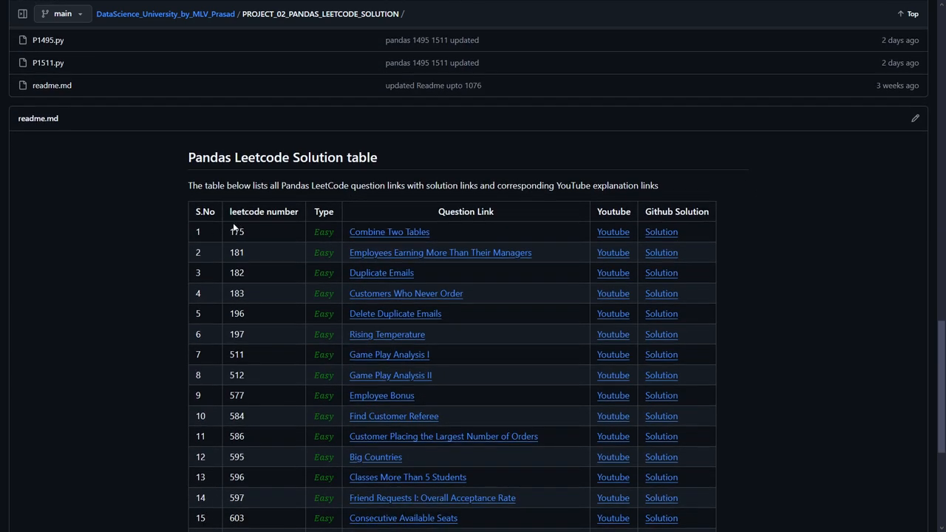
mouse_move(258, 237)
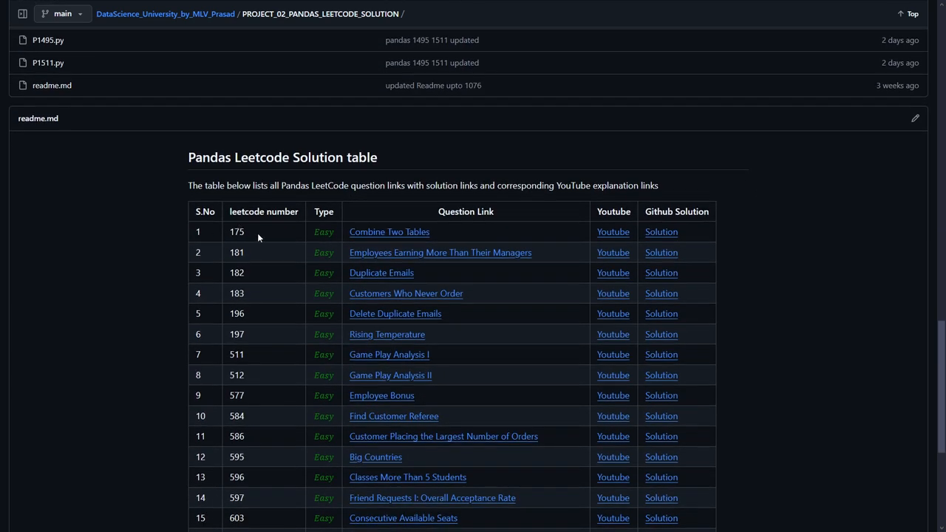
mouse_move(814, 219)
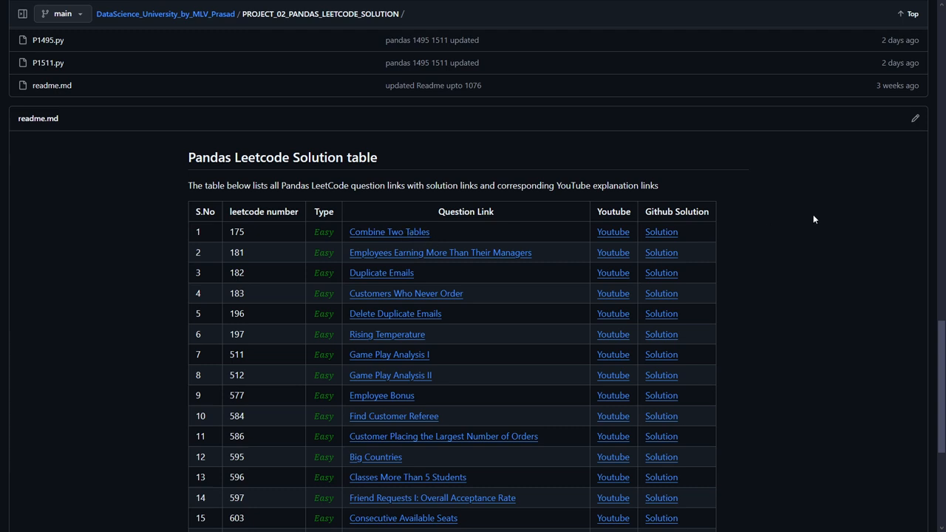
mouse_move(775, 234)
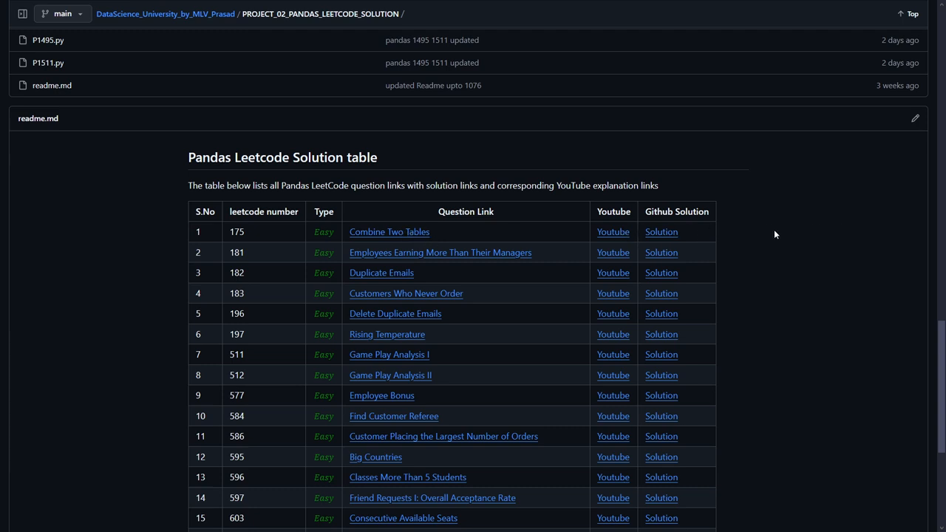
mouse_move(693, 232)
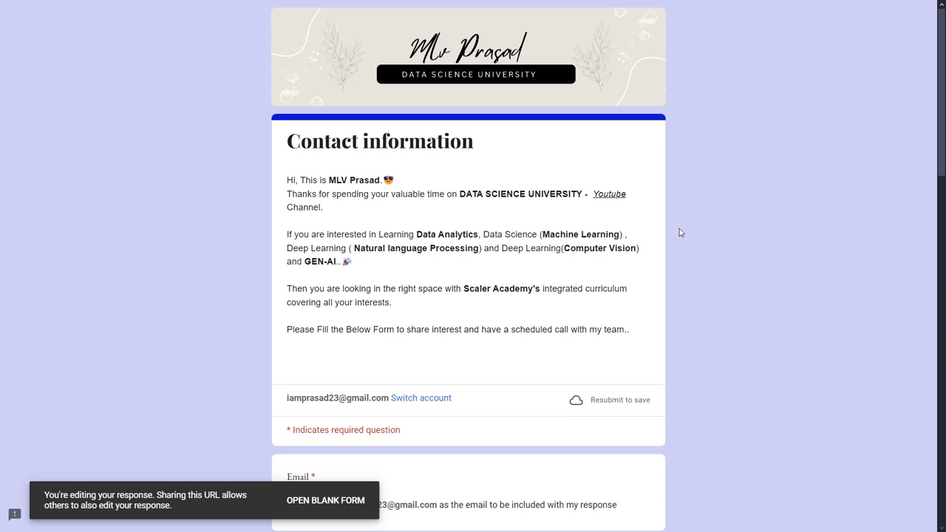
Follow the Youtube link in the form to the Data Science University channel page
left_click(609, 193)
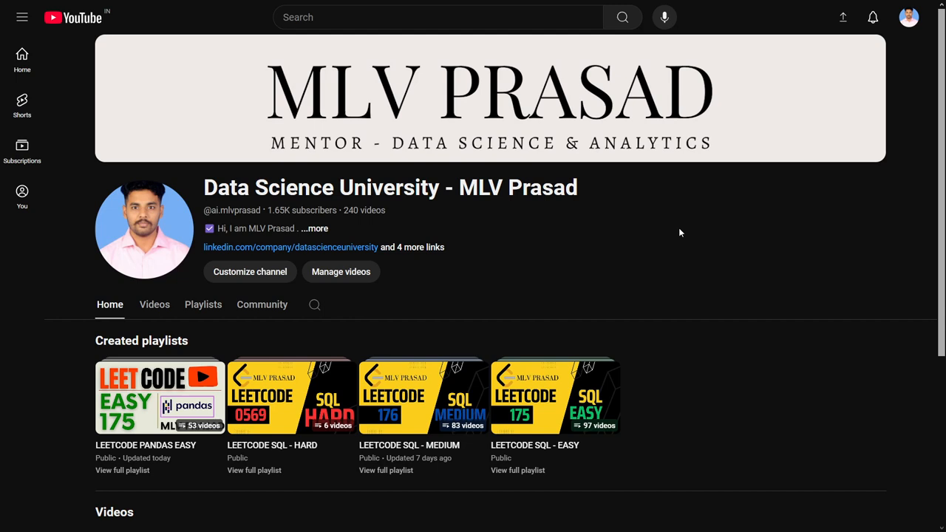